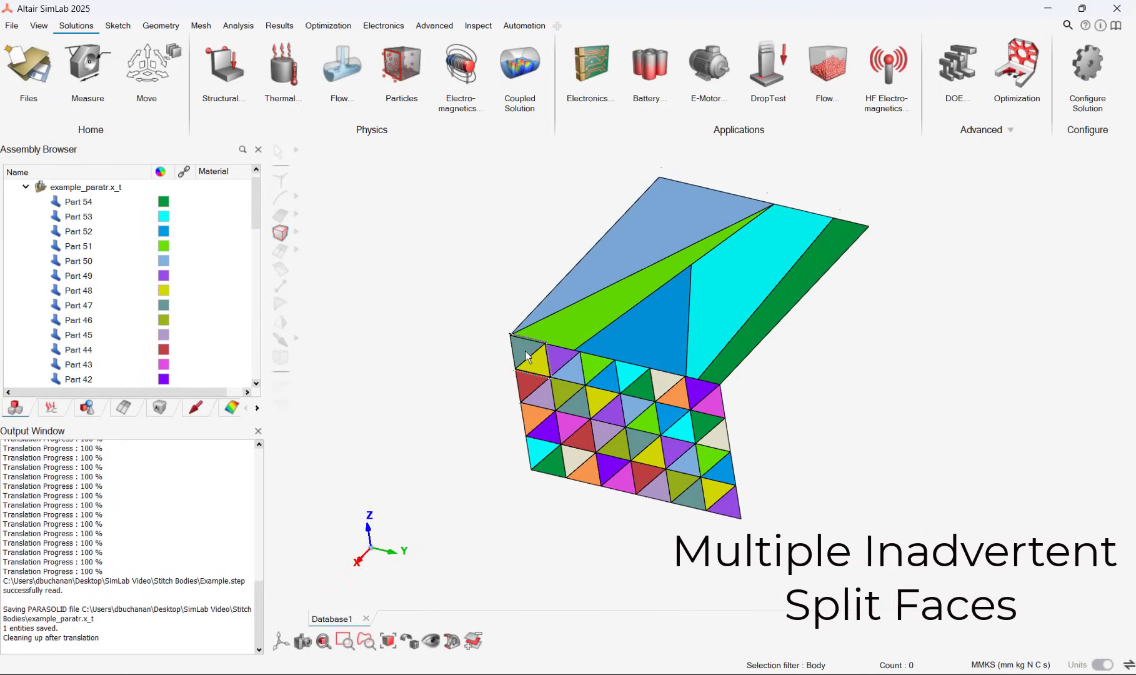
- Switch the selection filter to Face and reveal Stitch Bodies in the Geometry tab's Body group
left_click(536, 361)
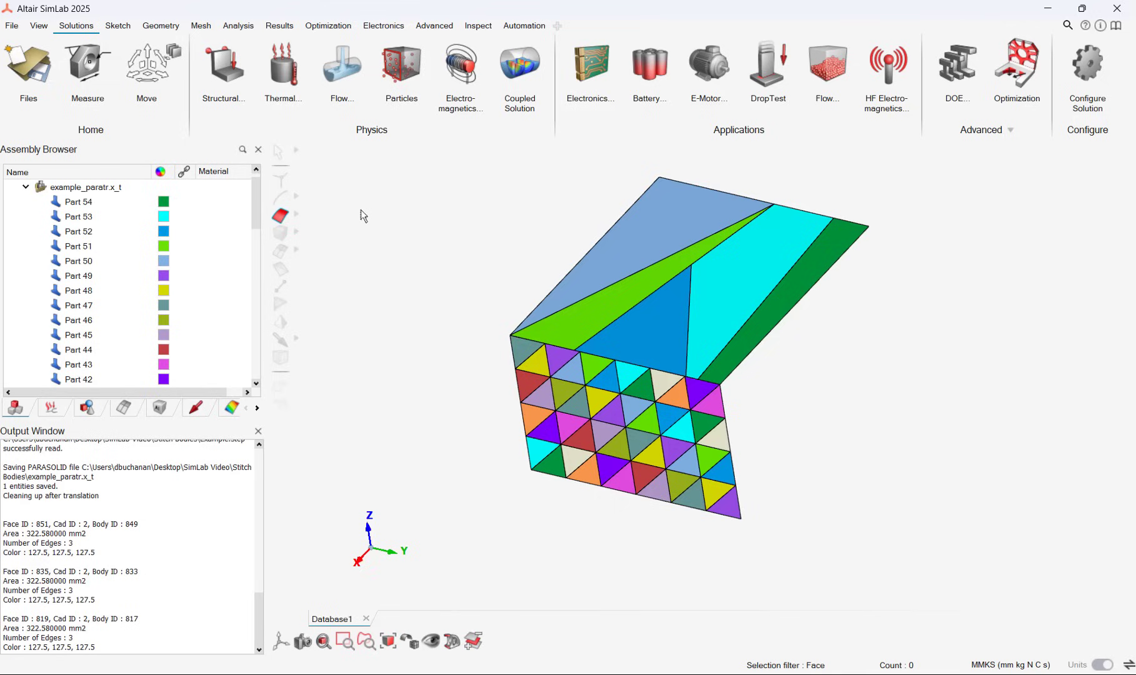
left_click(160, 25)
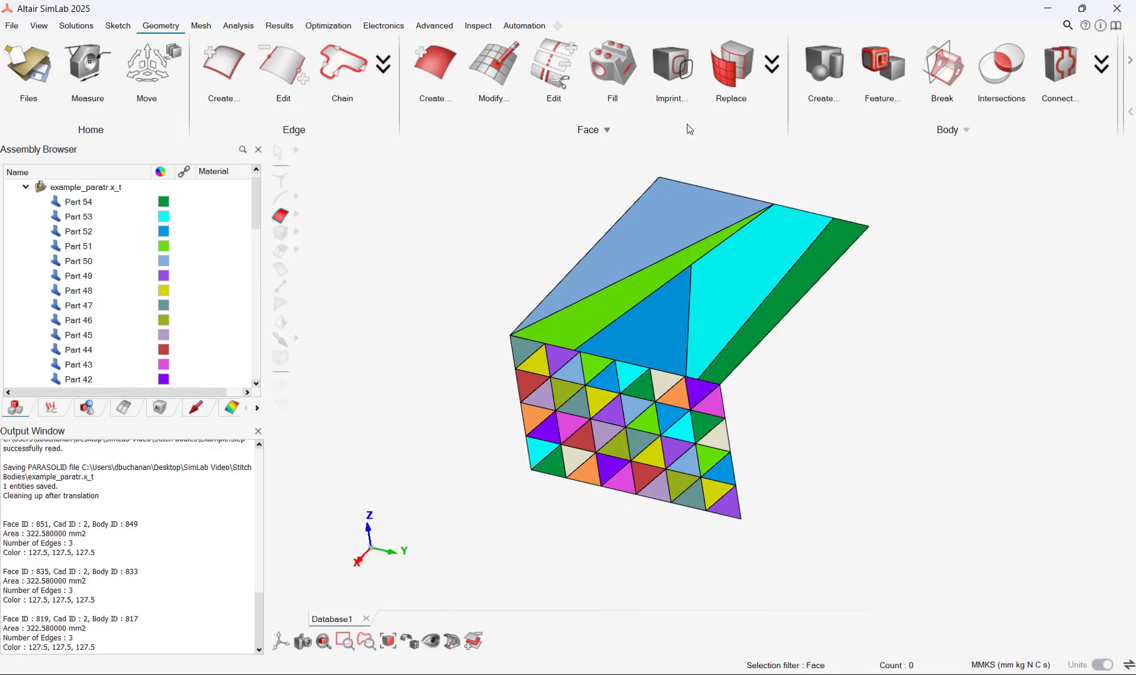
left_click(1099, 64)
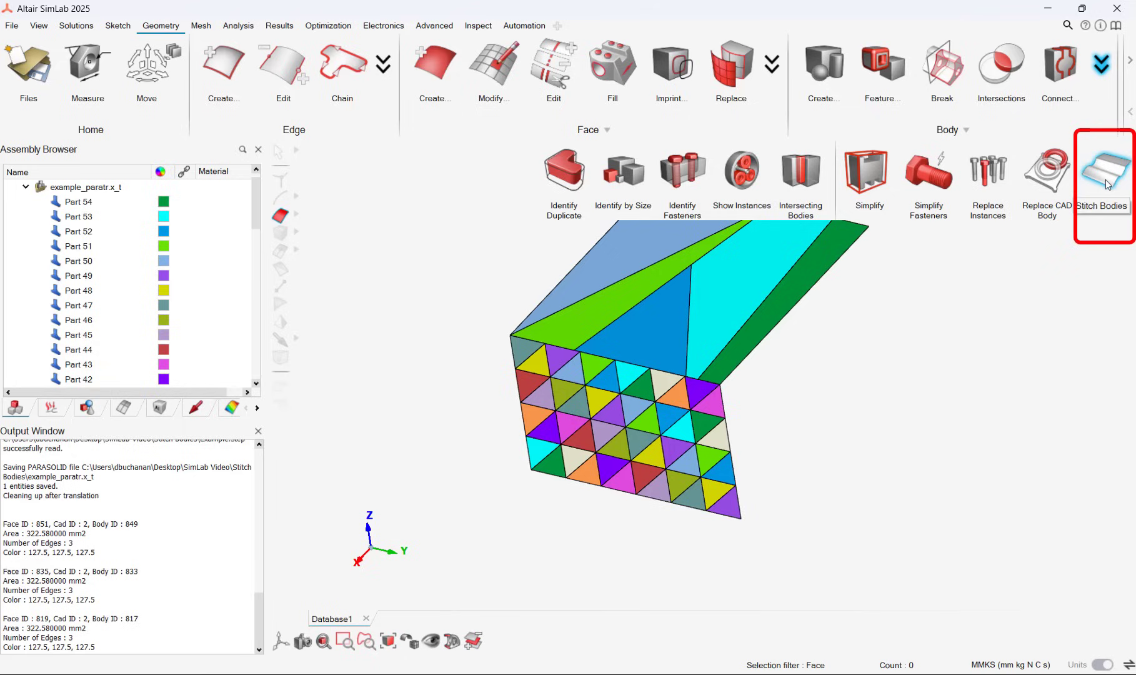
- Stitch the vertical panel faces, then the box-selected top panel parts, into Body 54 and Body 55
left_click(1102, 174)
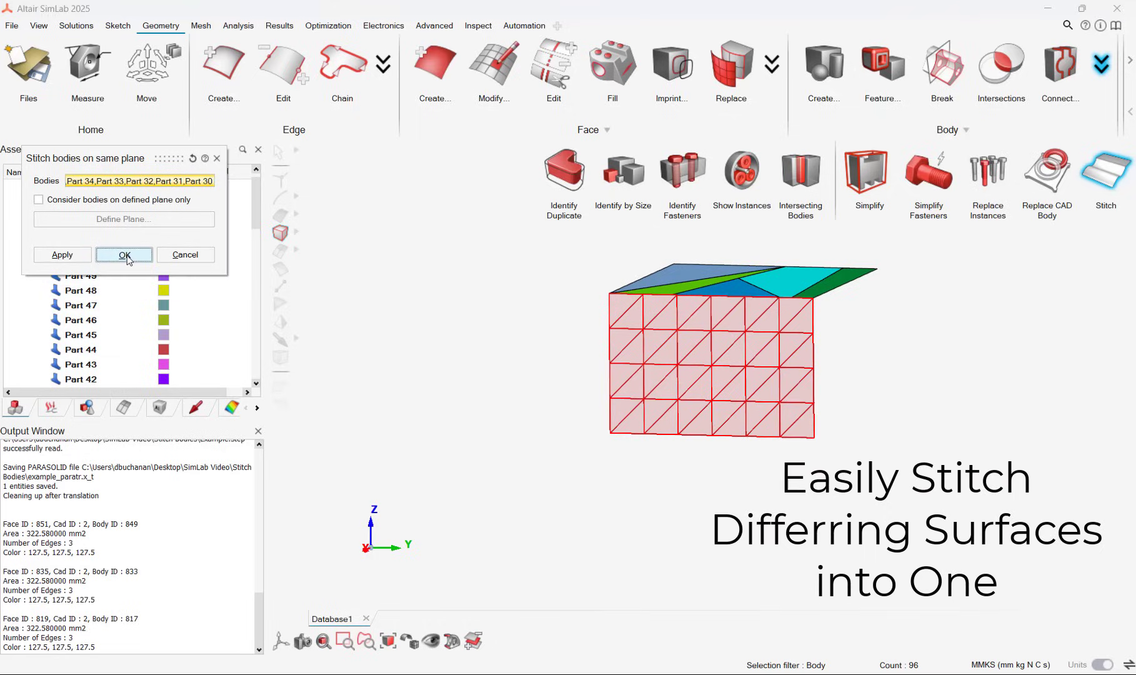
left_click(124, 254)
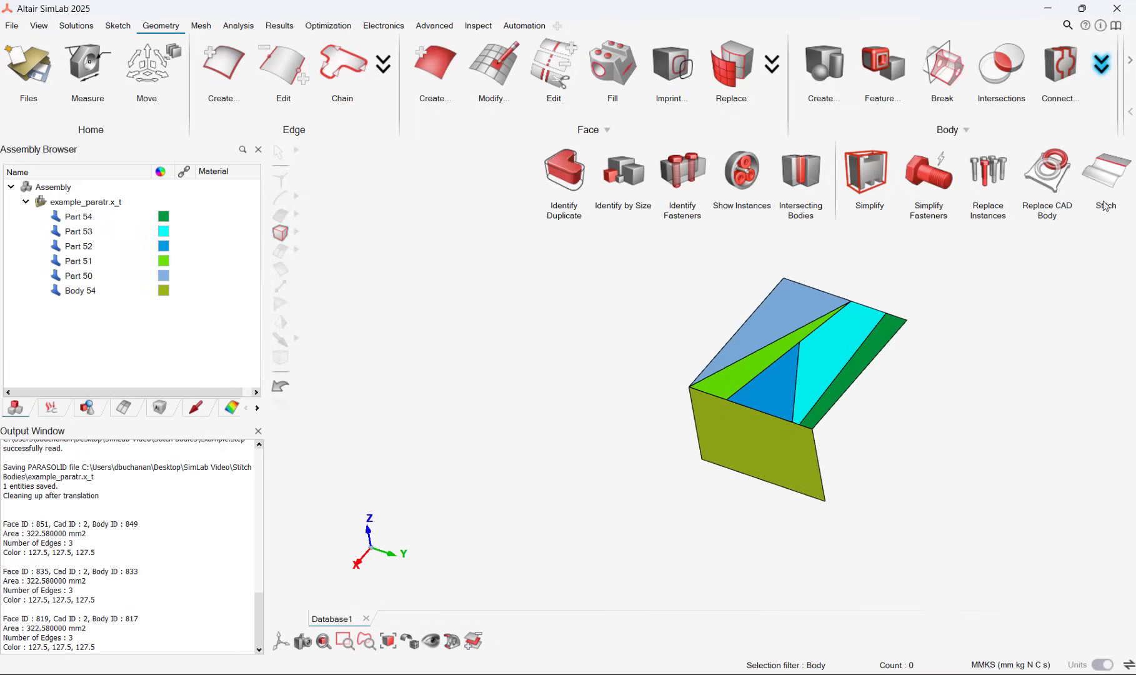
left_click(1105, 176)
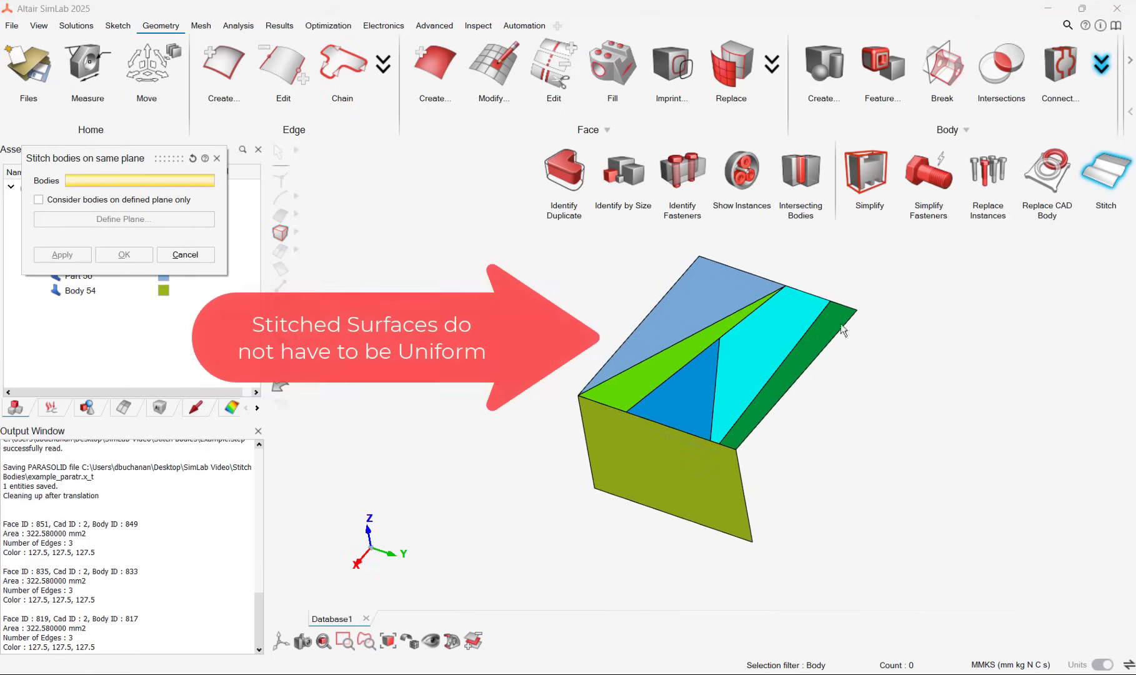
left_click_drag(643, 256, 915, 393)
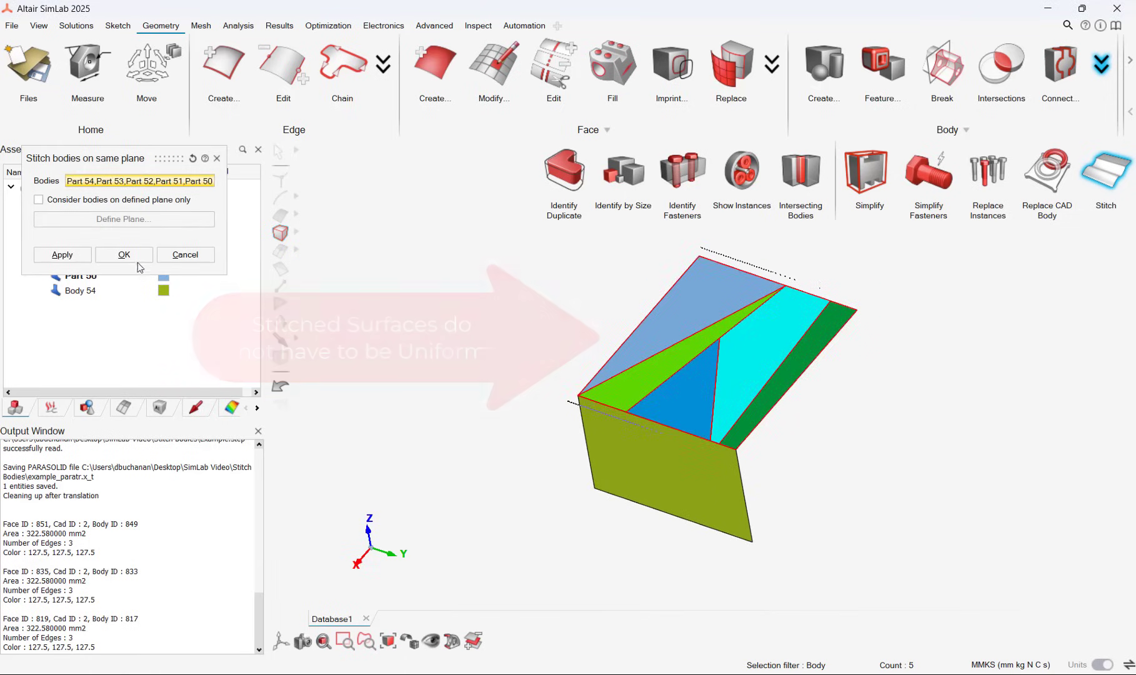
left_click(123, 255)
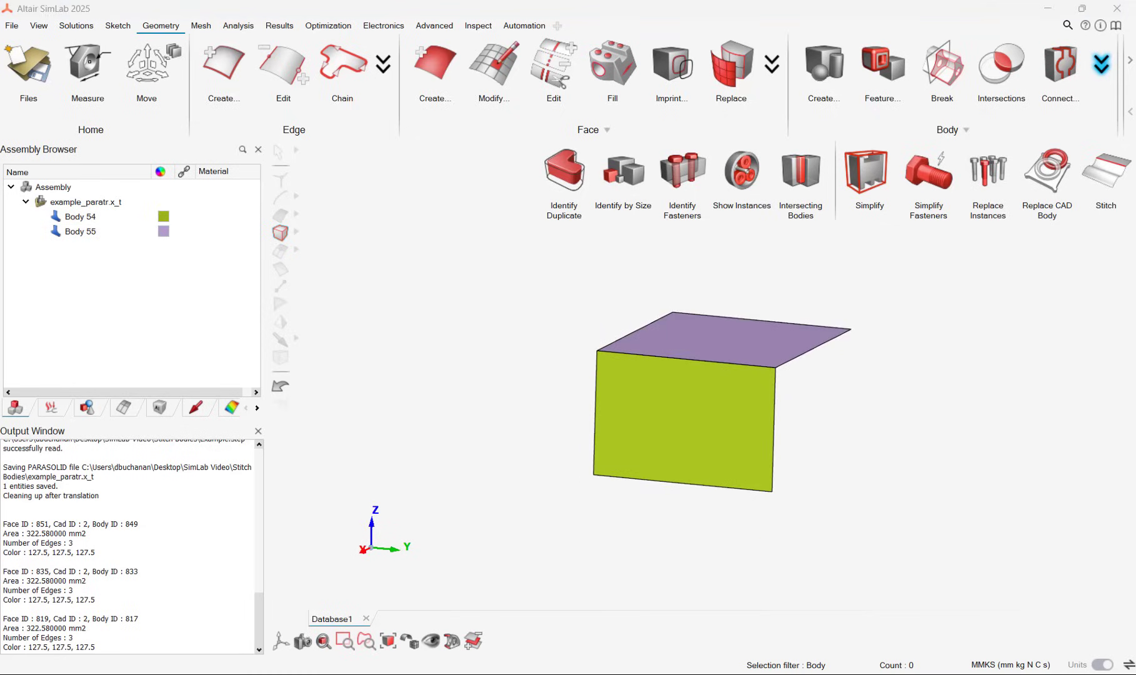
- Imprint the gasket face onto the engine's top face with Face on Face, hiding Engine
left_click(669, 67)
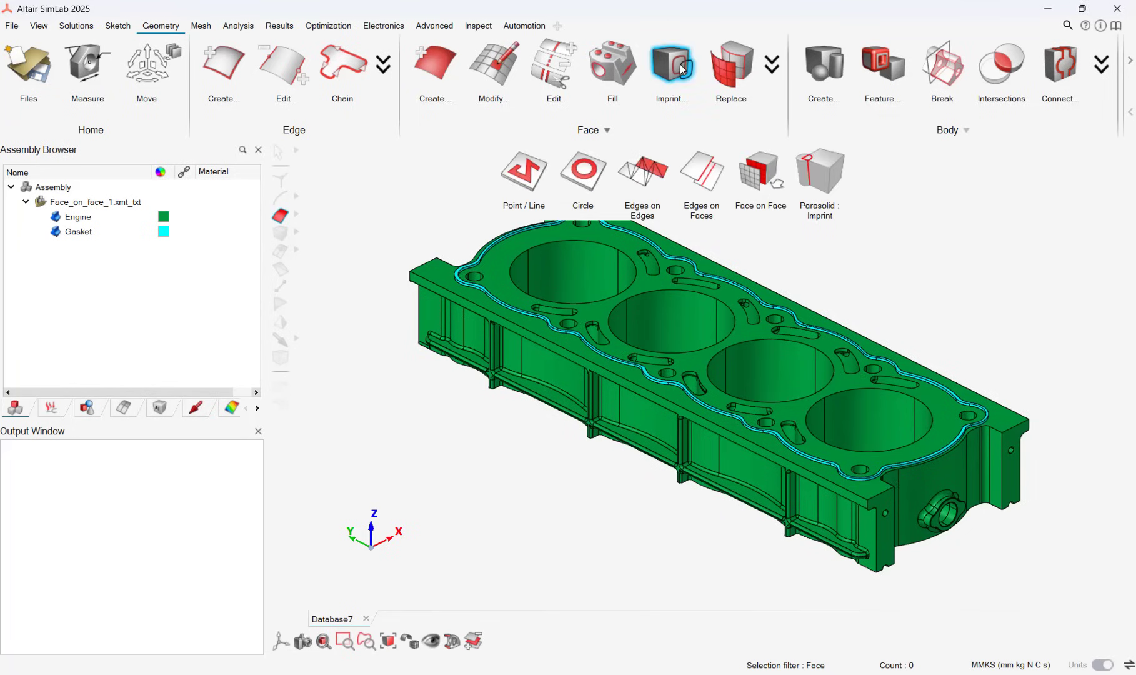
left_click(760, 171)
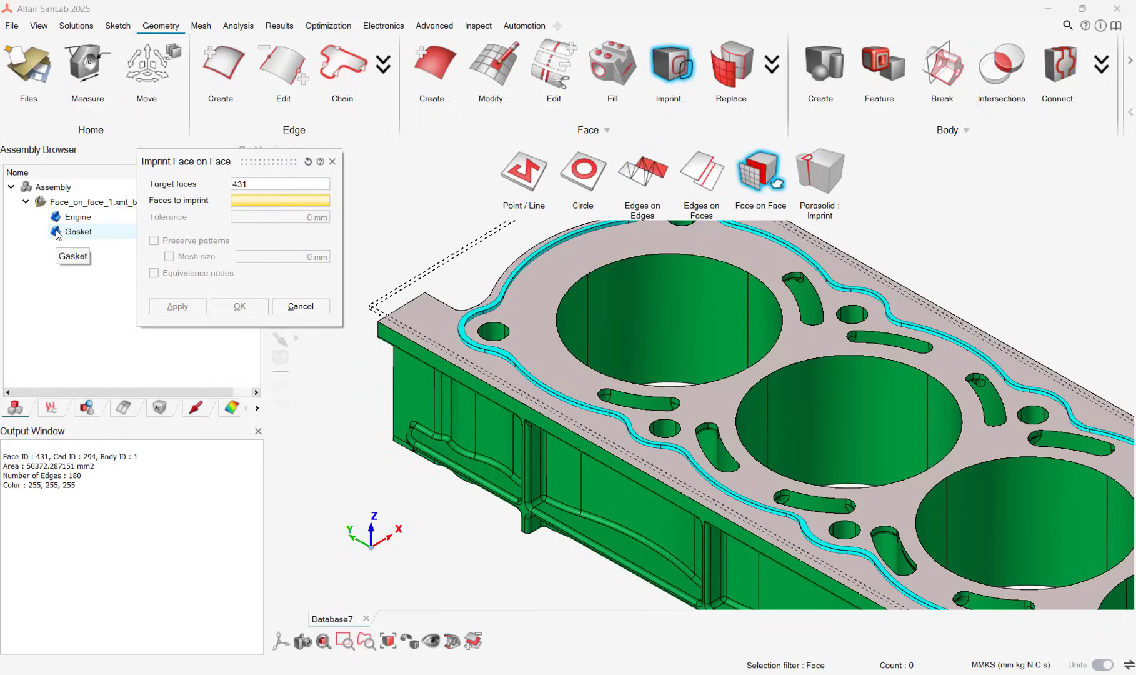
left_click(76, 217)
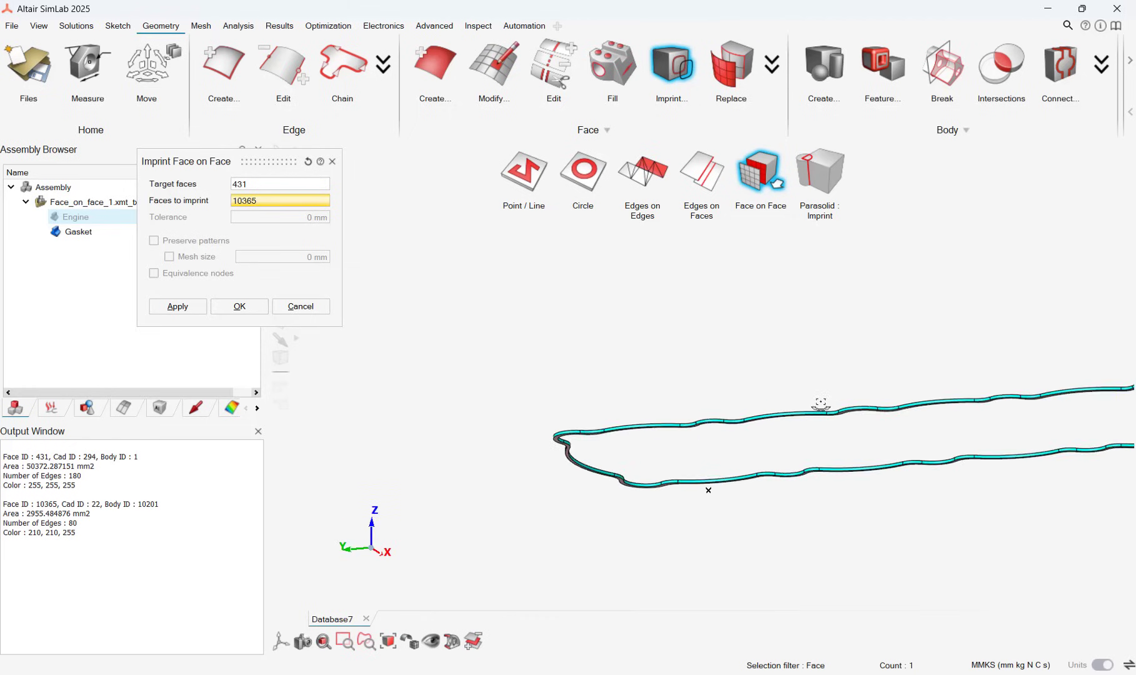
left_click(239, 306)
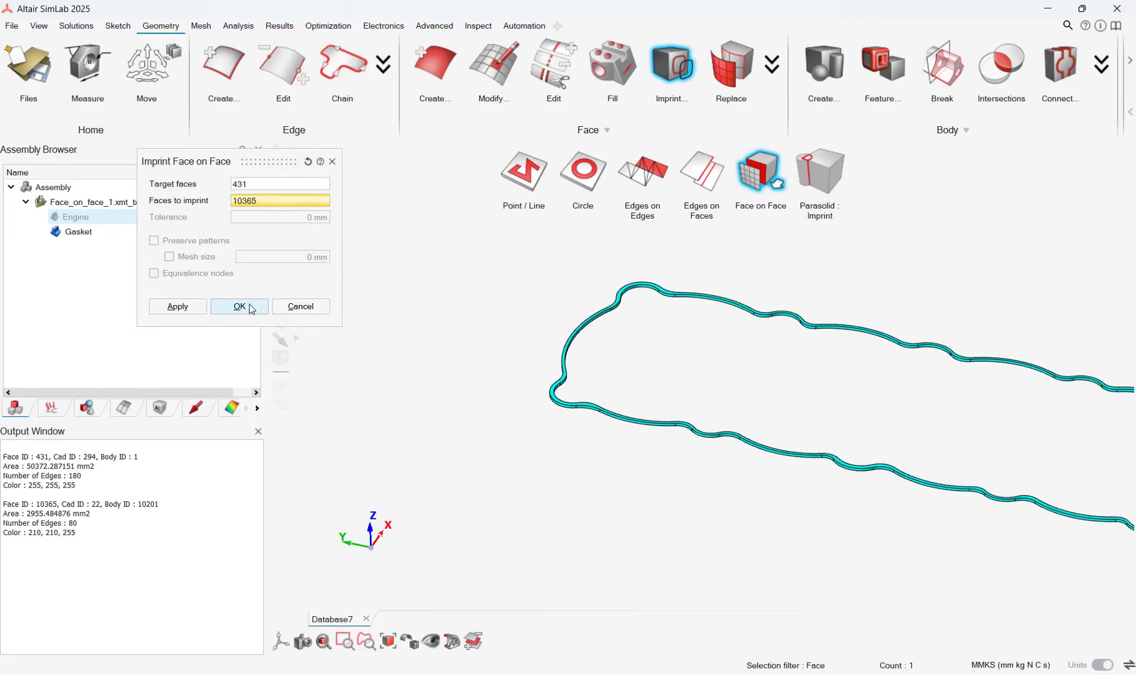
left_click(240, 307)
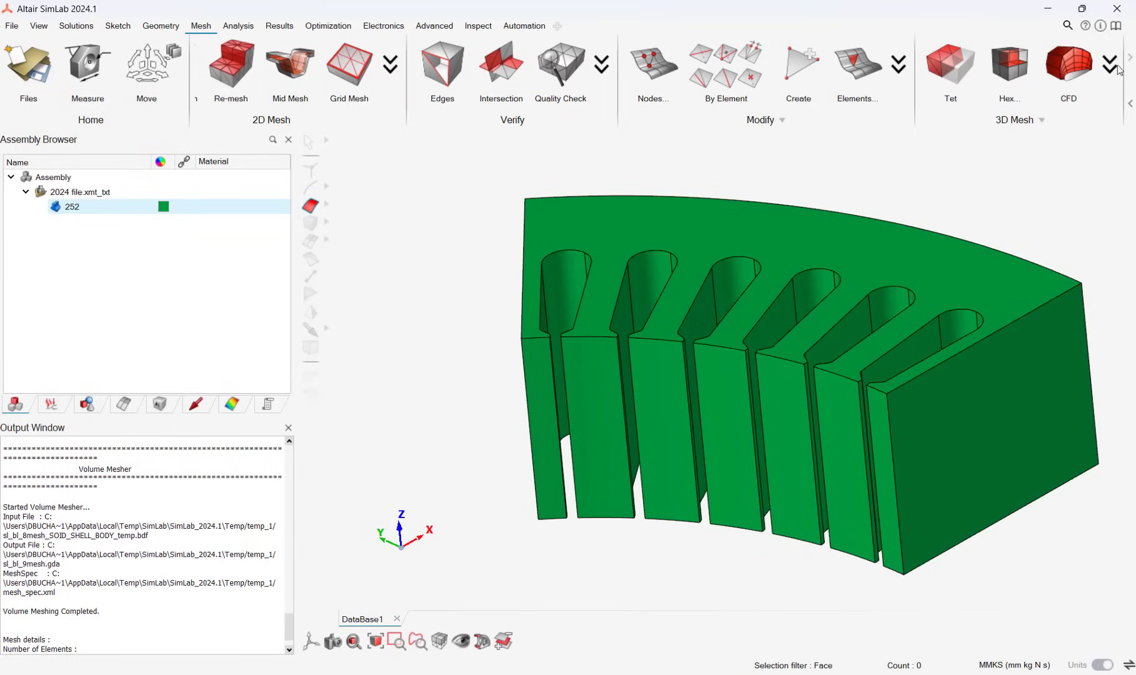
- CFD-mesh body 252 as fluid, with both end faces excluded from boundary-layer creation
left_click(1066, 63)
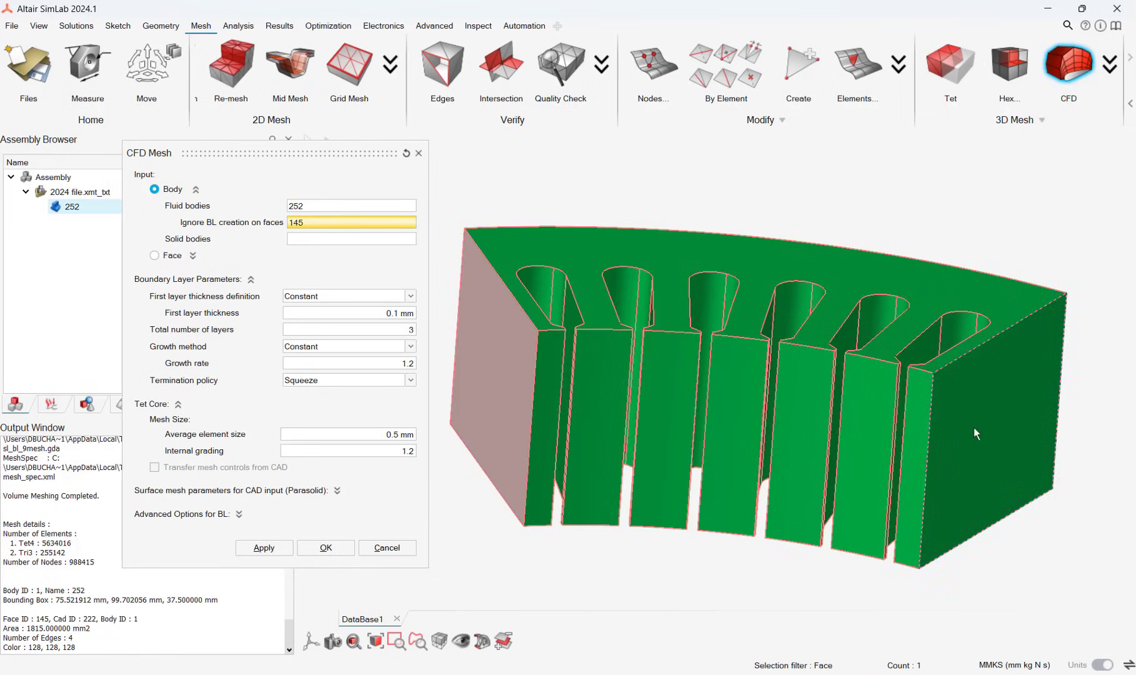
left_click(666, 435)
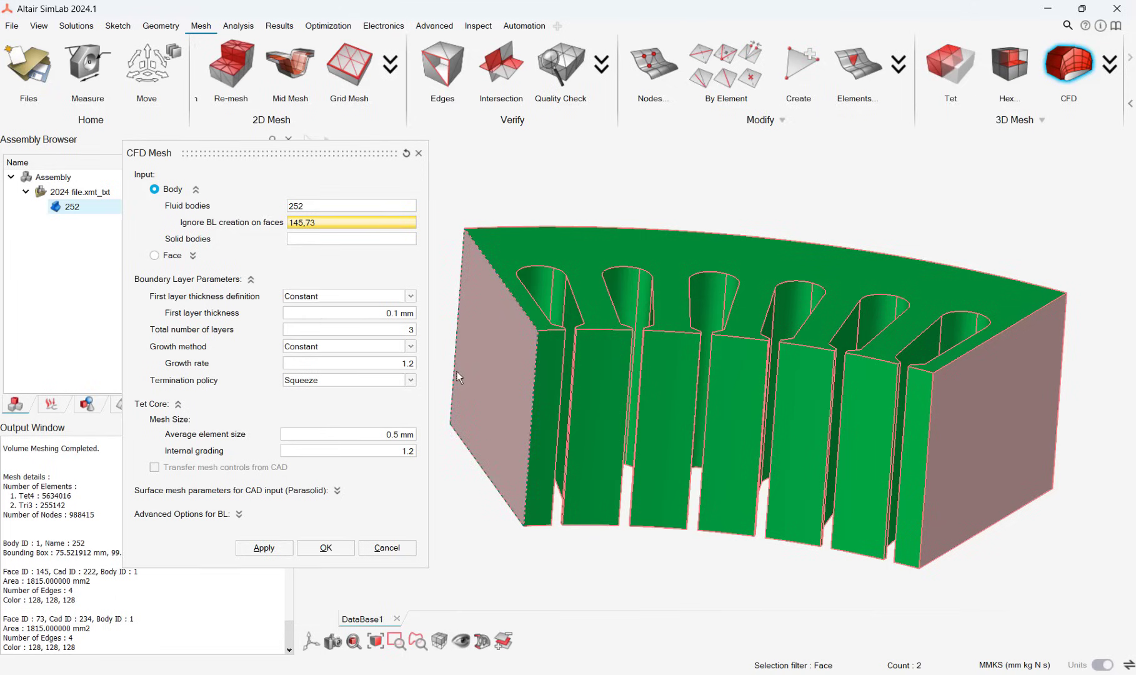
left_click(325, 548)
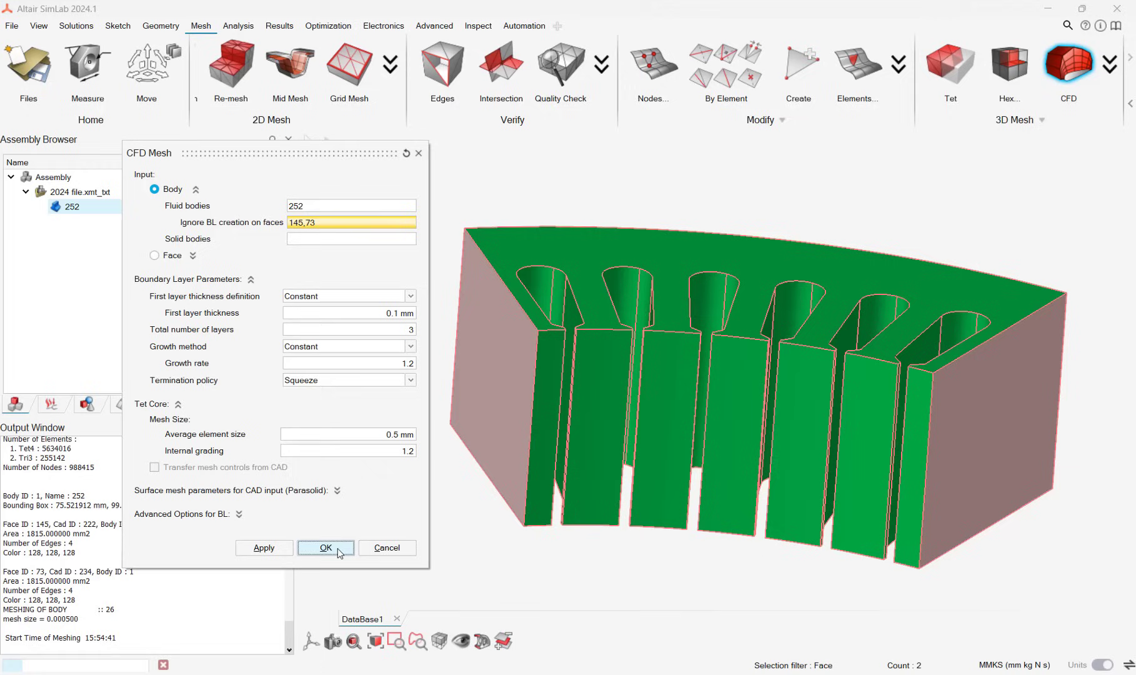
left_click(325, 547)
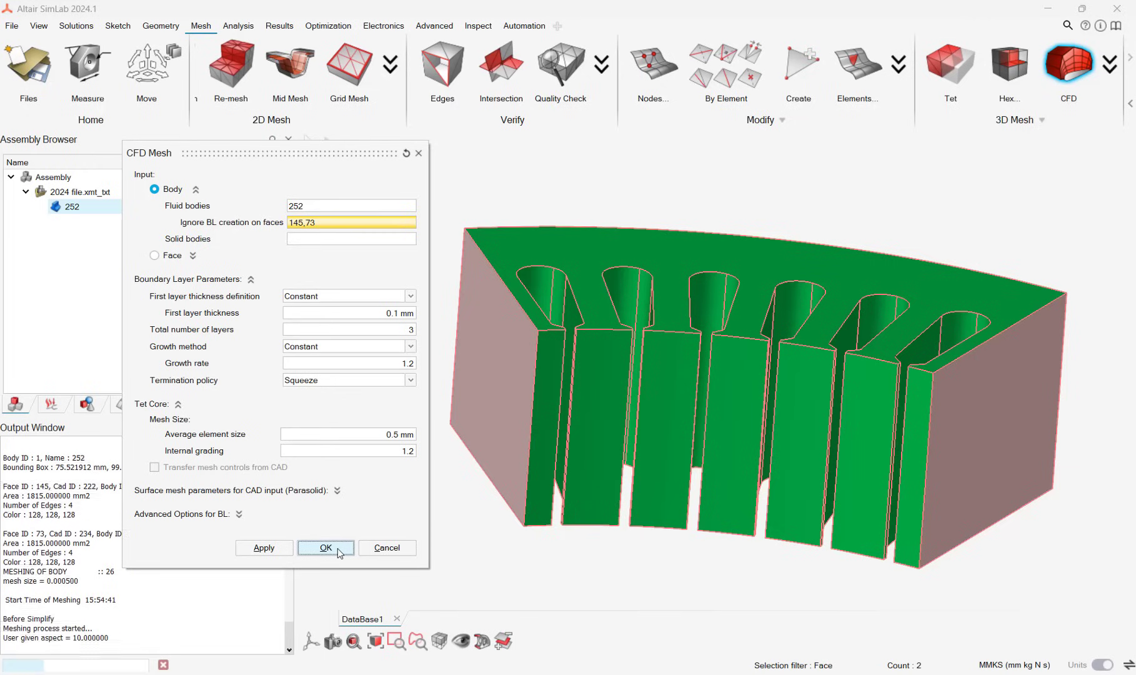
left_click(326, 547)
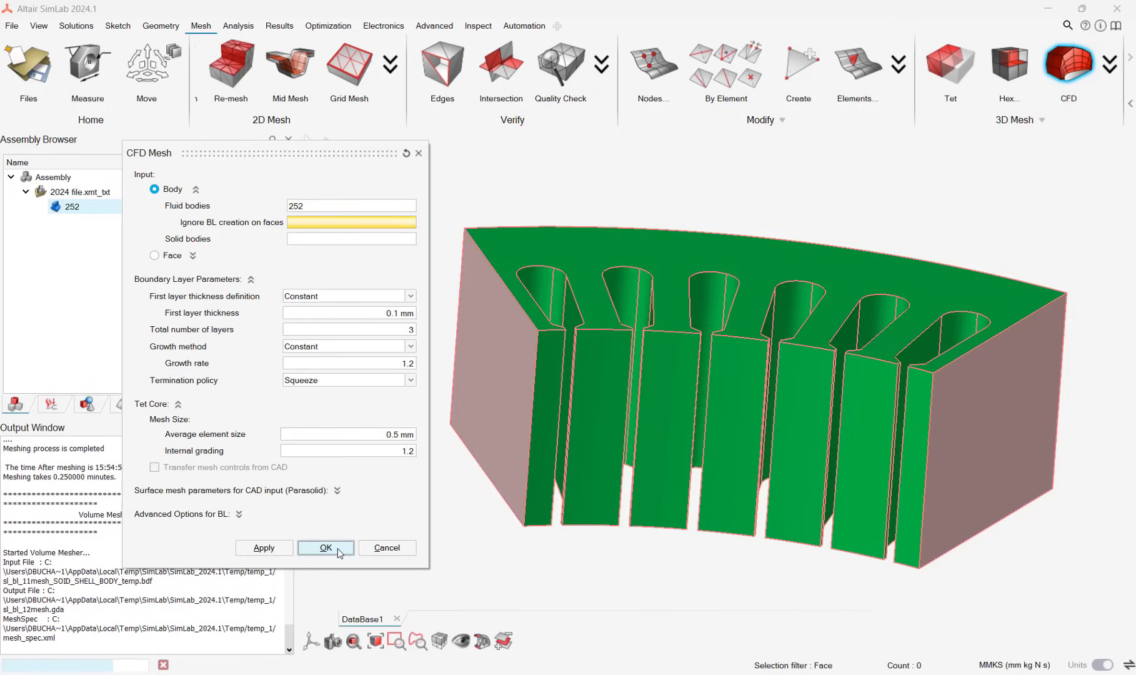
left_click(325, 548)
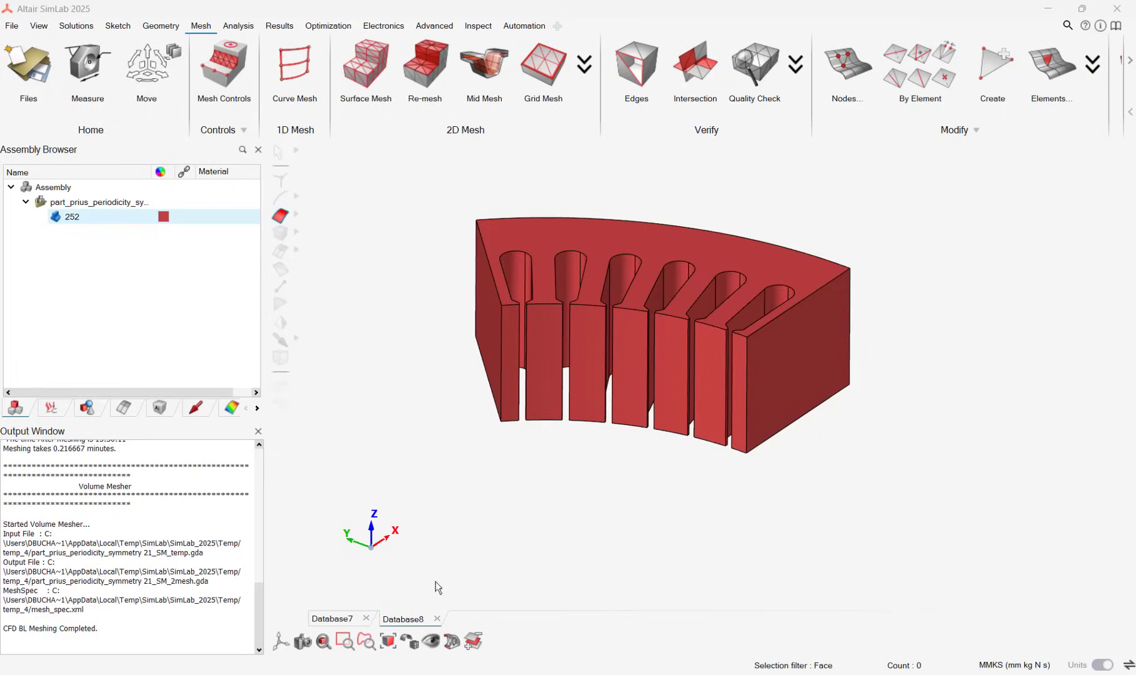
left_click(12, 25)
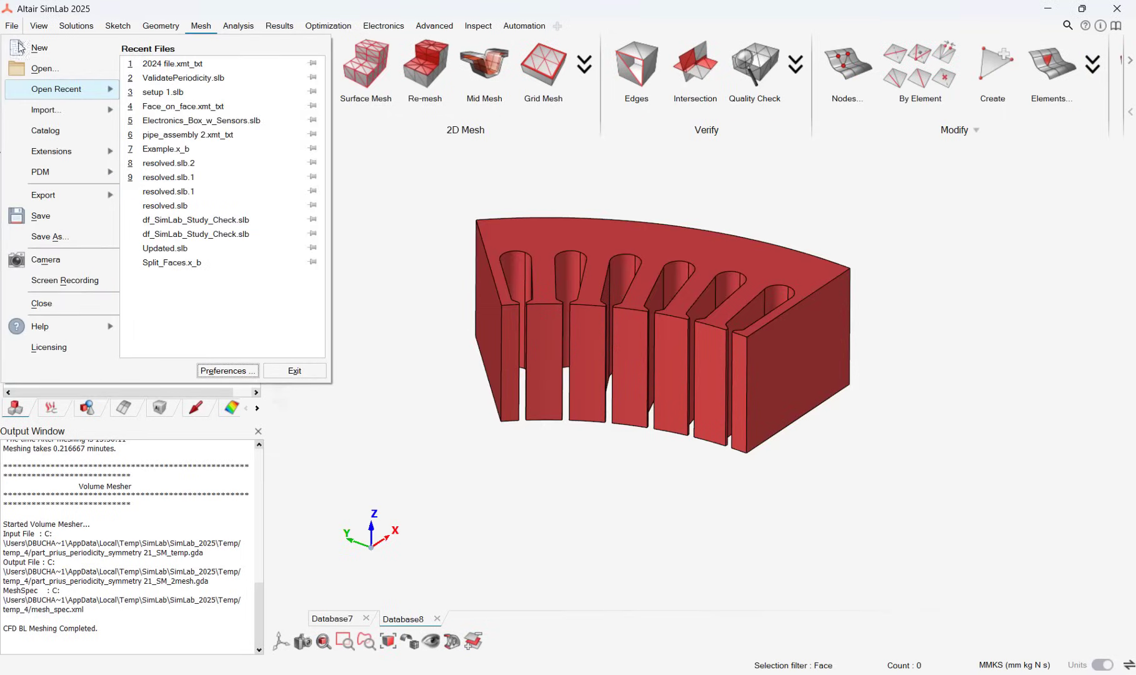
left_click(227, 371)
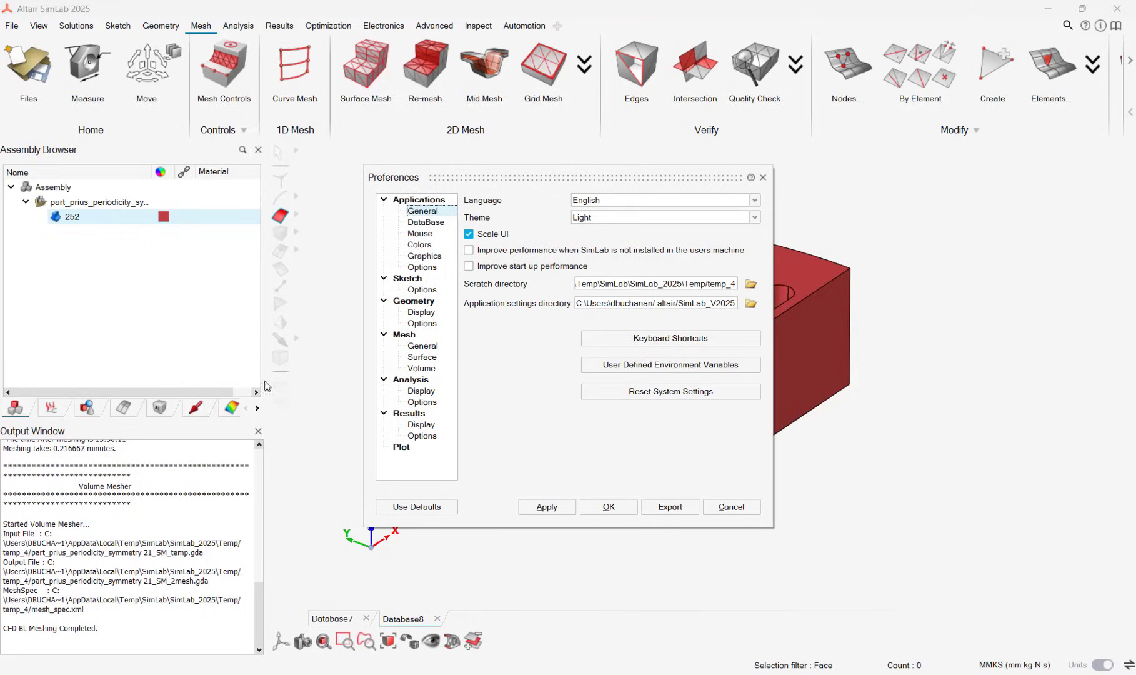
left_click(421, 368)
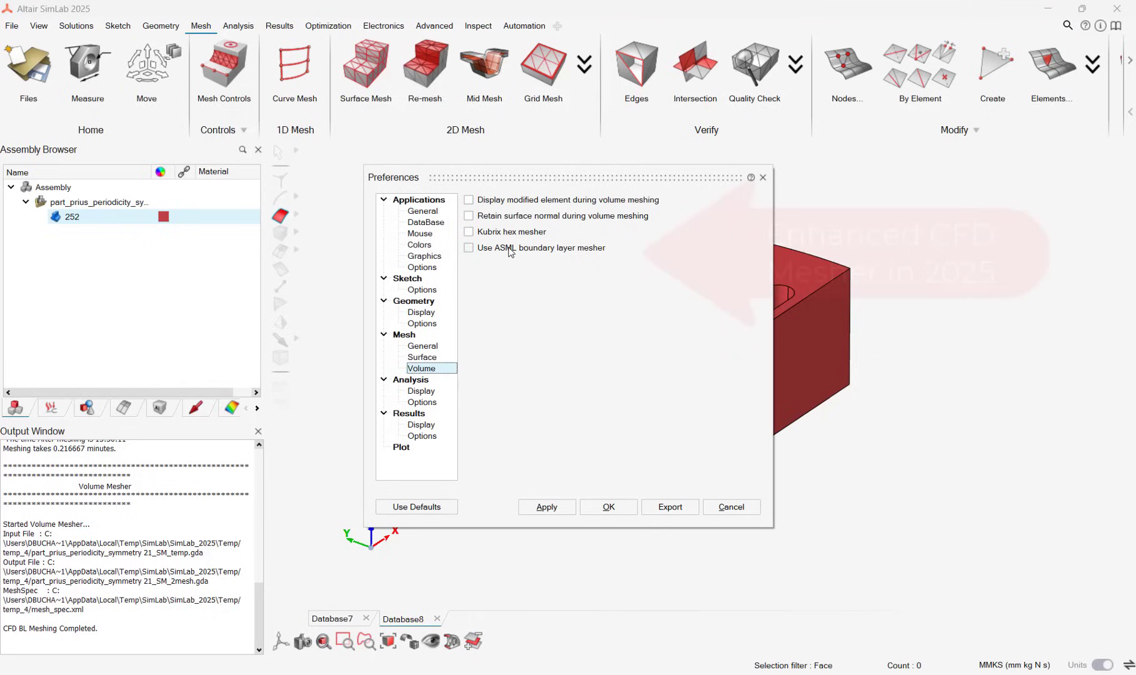
left_click(608, 507)
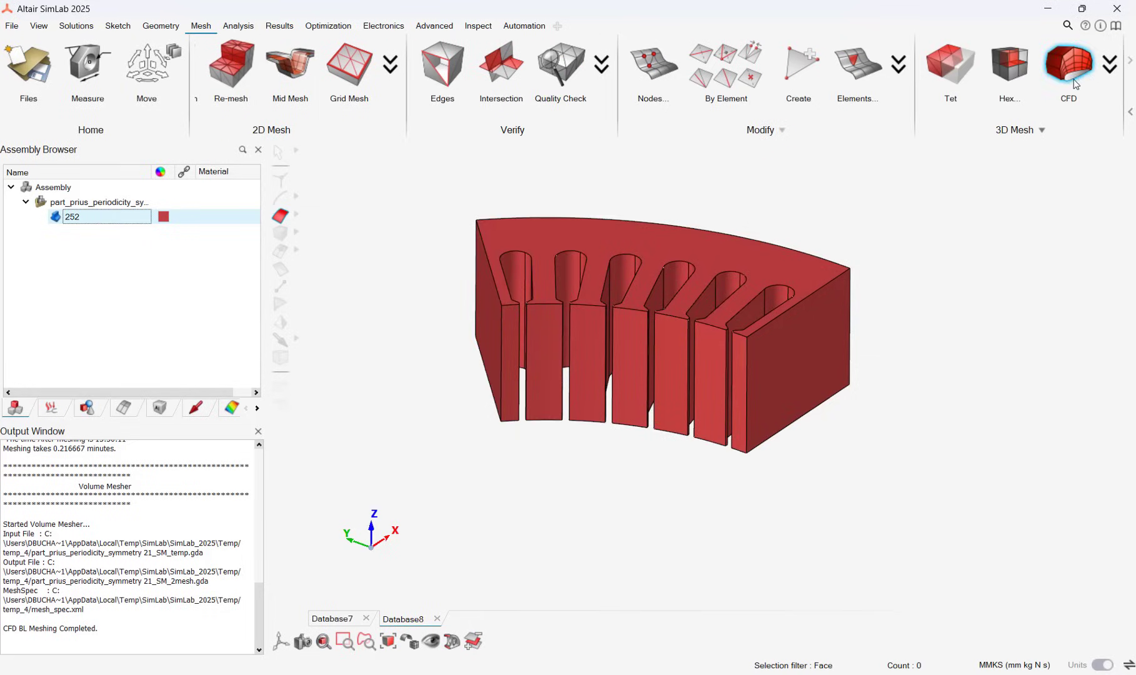
- Rerun the CFD mesh on body 252 with faces 2035 and 1989 ignored for boundary layers
left_click(1067, 64)
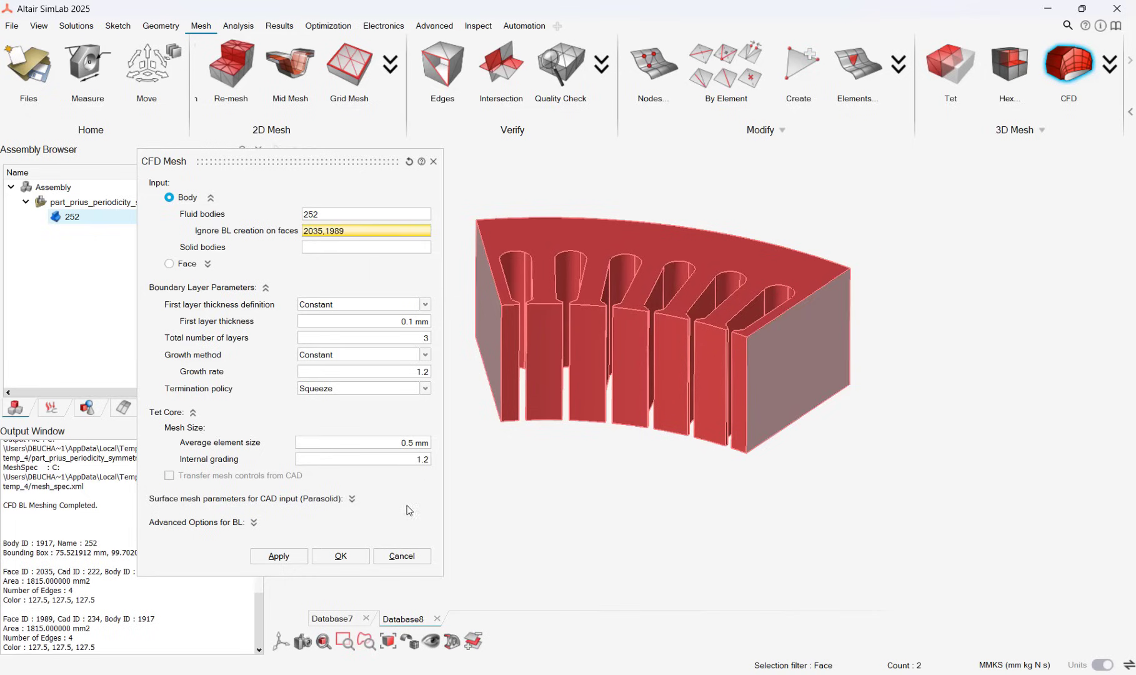
left_click(341, 556)
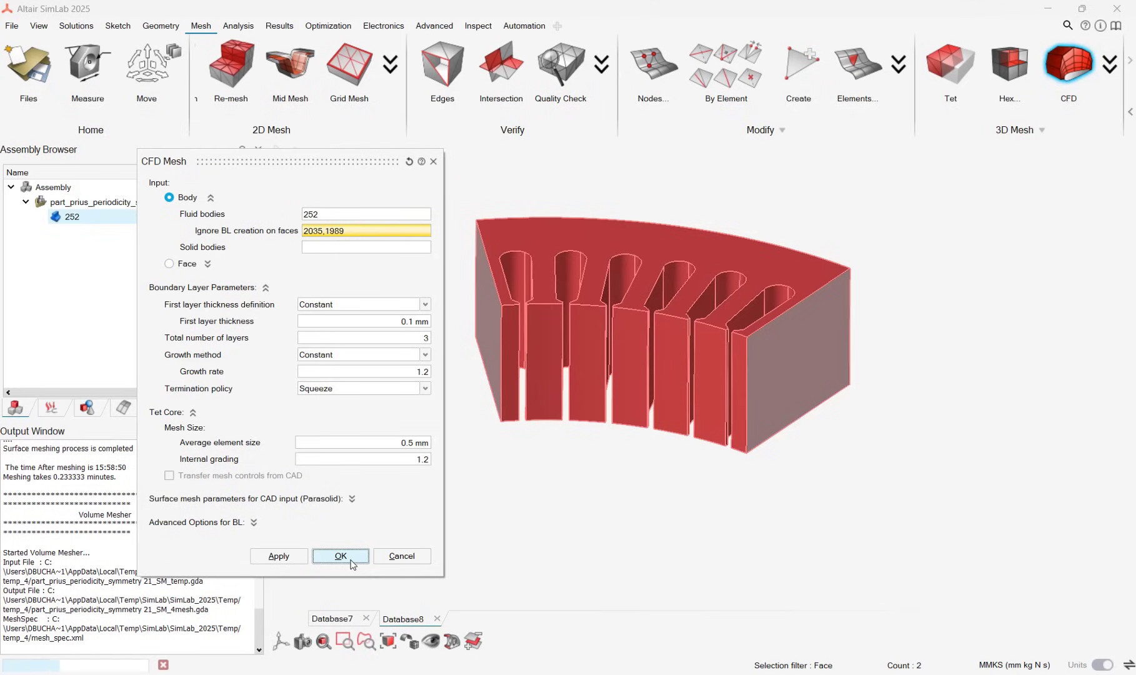
left_click(340, 556)
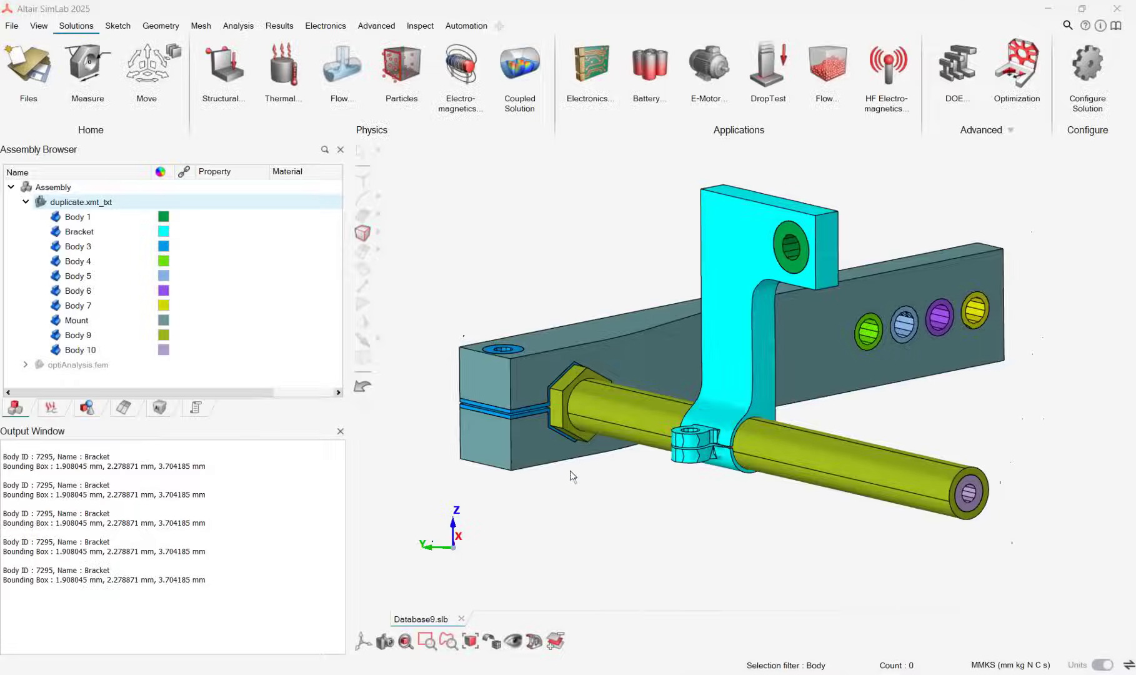
- Duplicate Mount into a new model and hide the original duplicate.xmt_txt model
left_click_drag(573, 475, 545, 471)
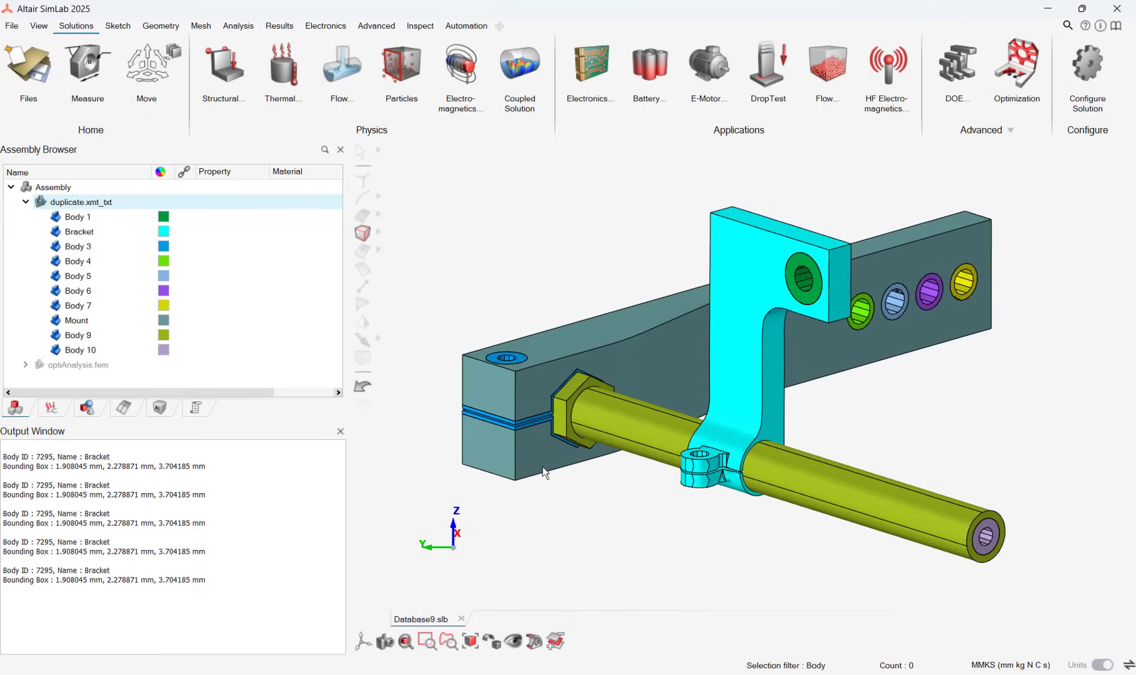
left_click(77, 321)
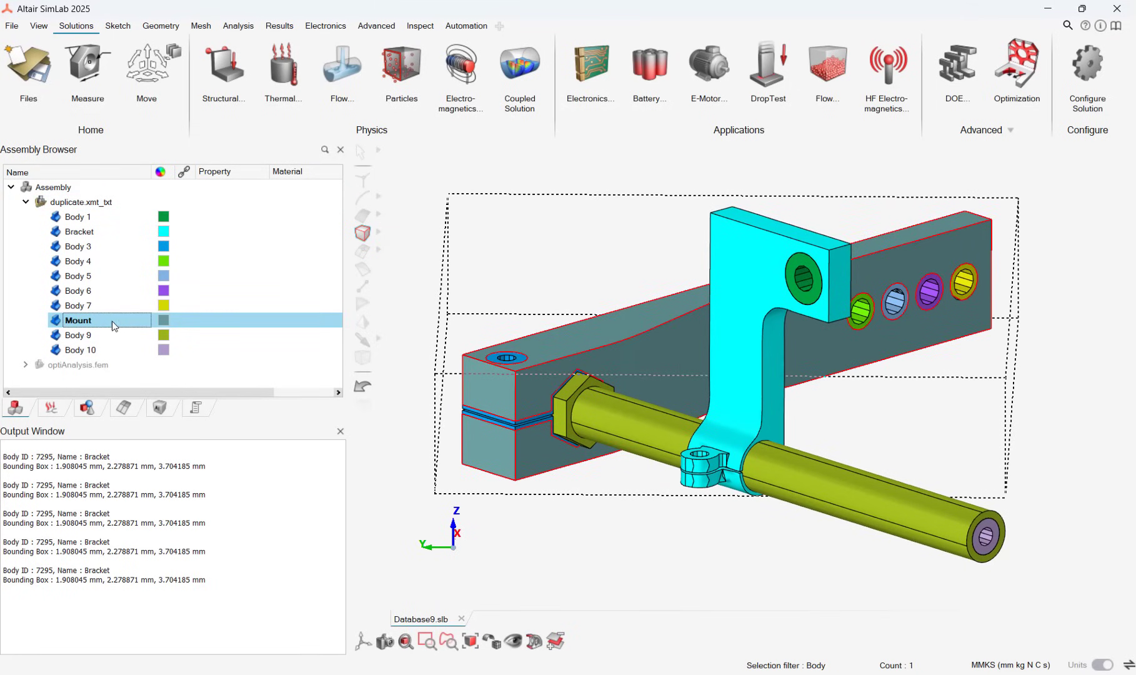
right_click(78, 319)
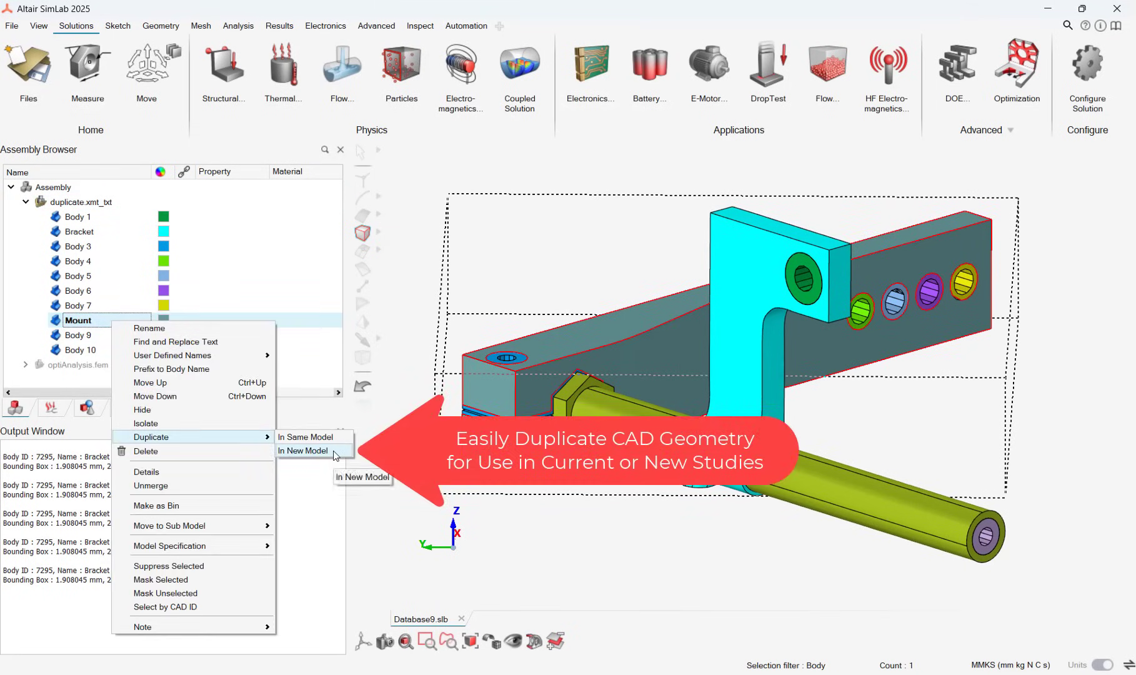
left_click(303, 450)
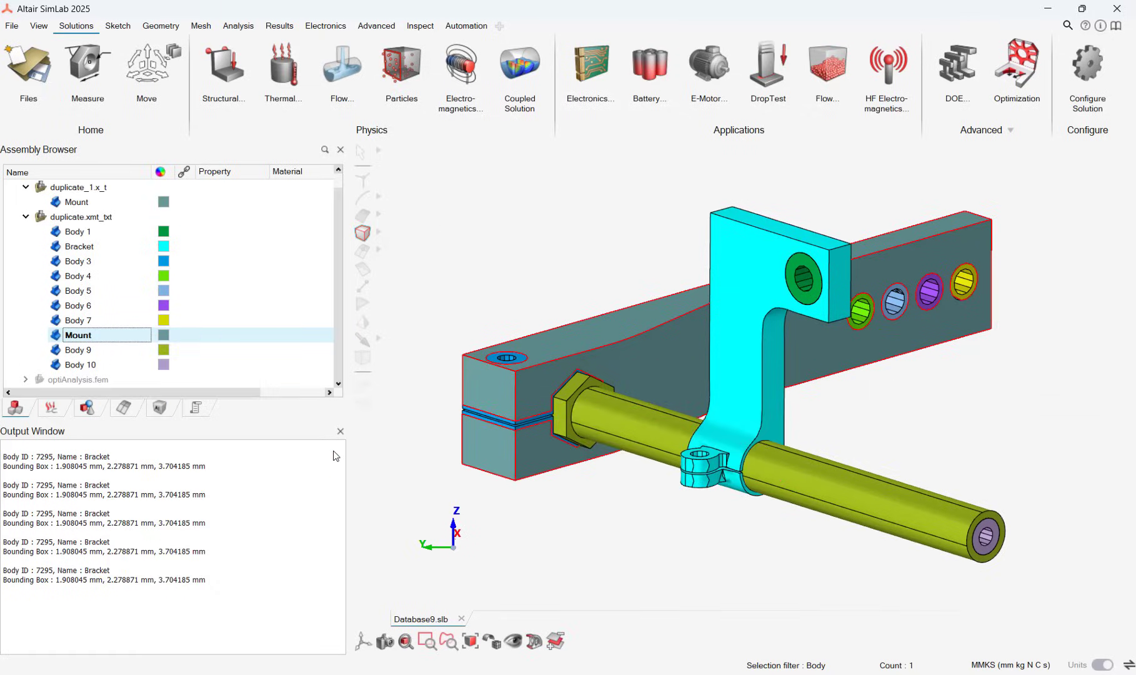
left_click(80, 217)
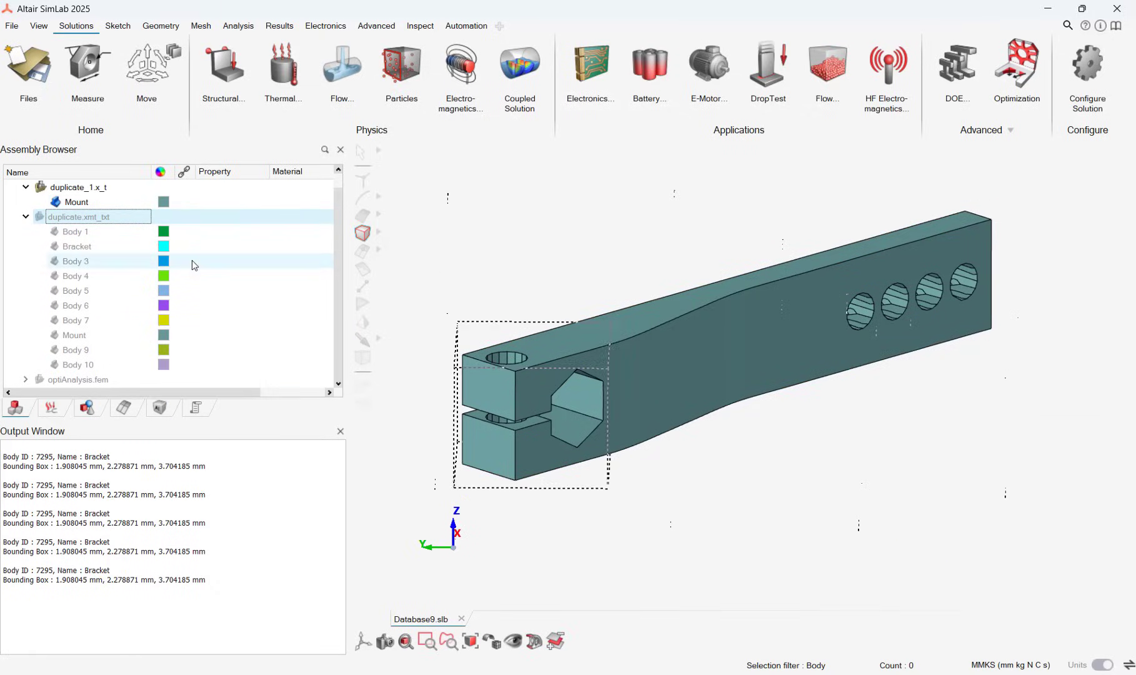
- Attach the note 'Isolated Part to run a simulation with fine density' to Mount
left_click(76, 203)
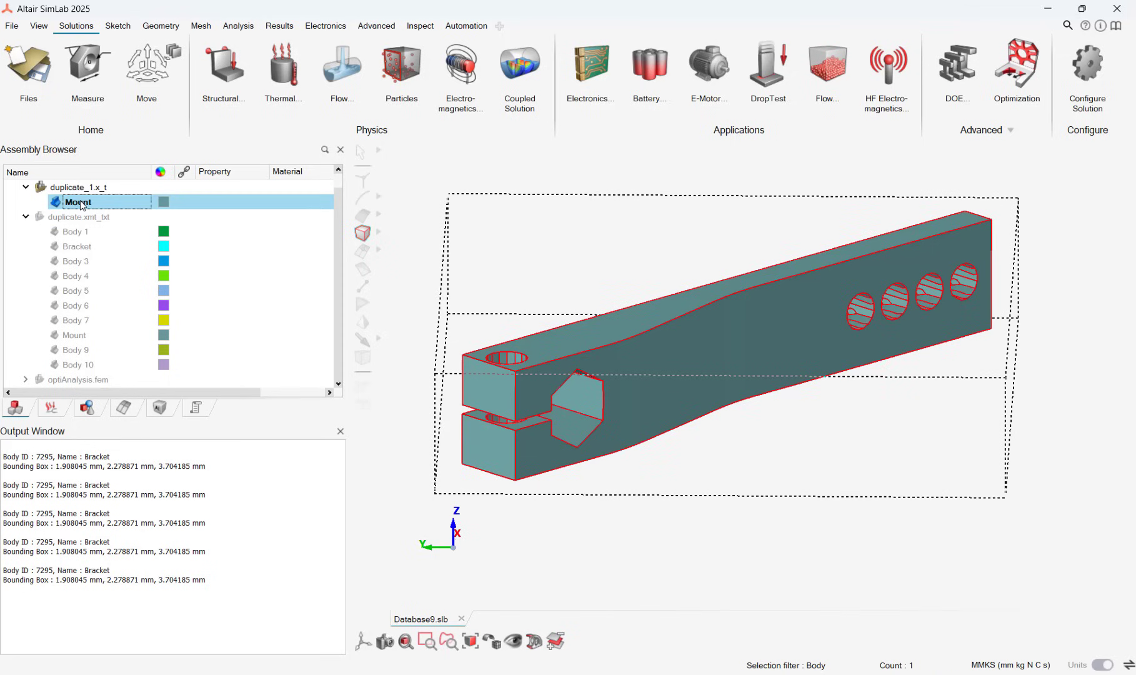
right_click(78, 202)
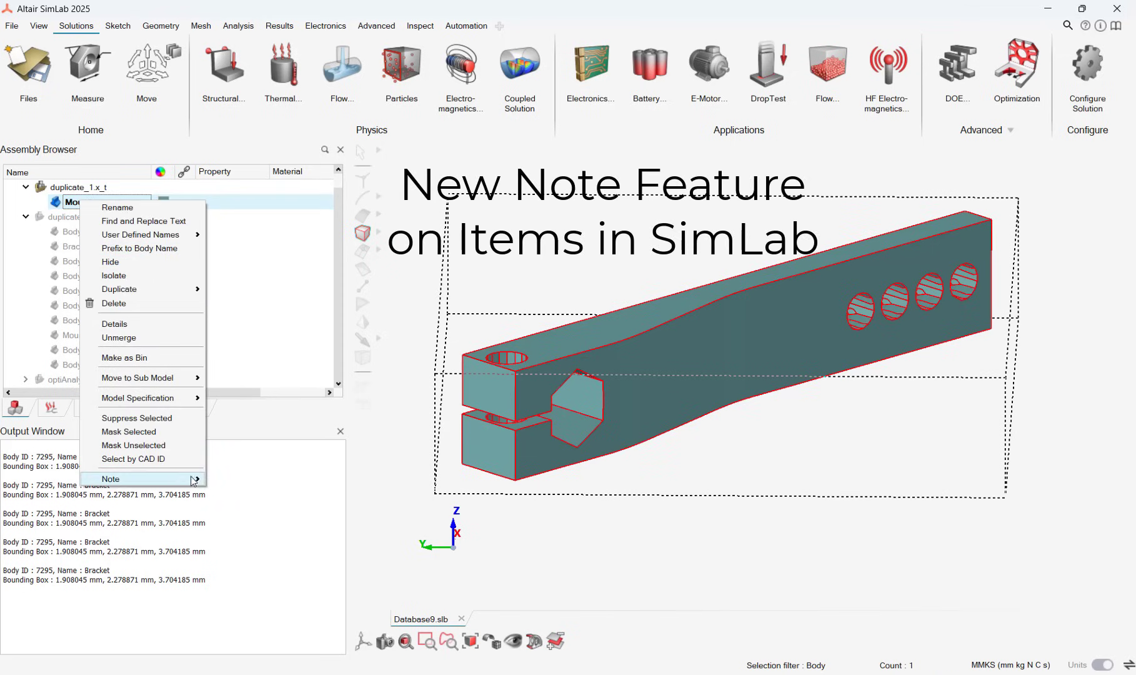
mouse_move(110, 480)
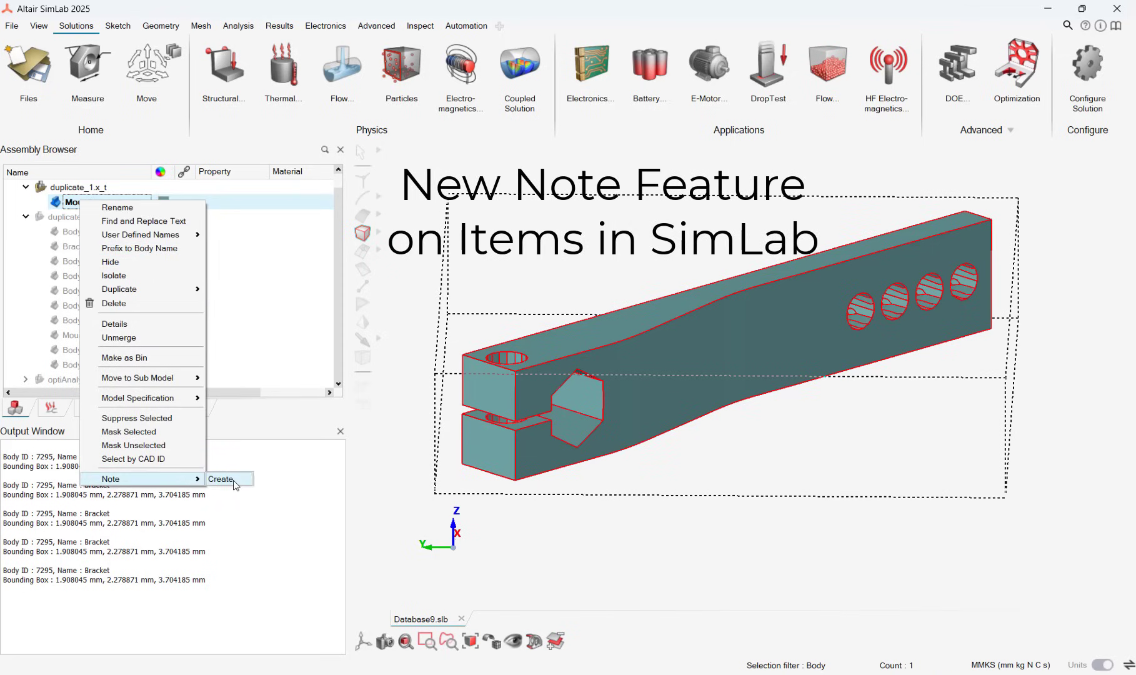
left_click(222, 479)
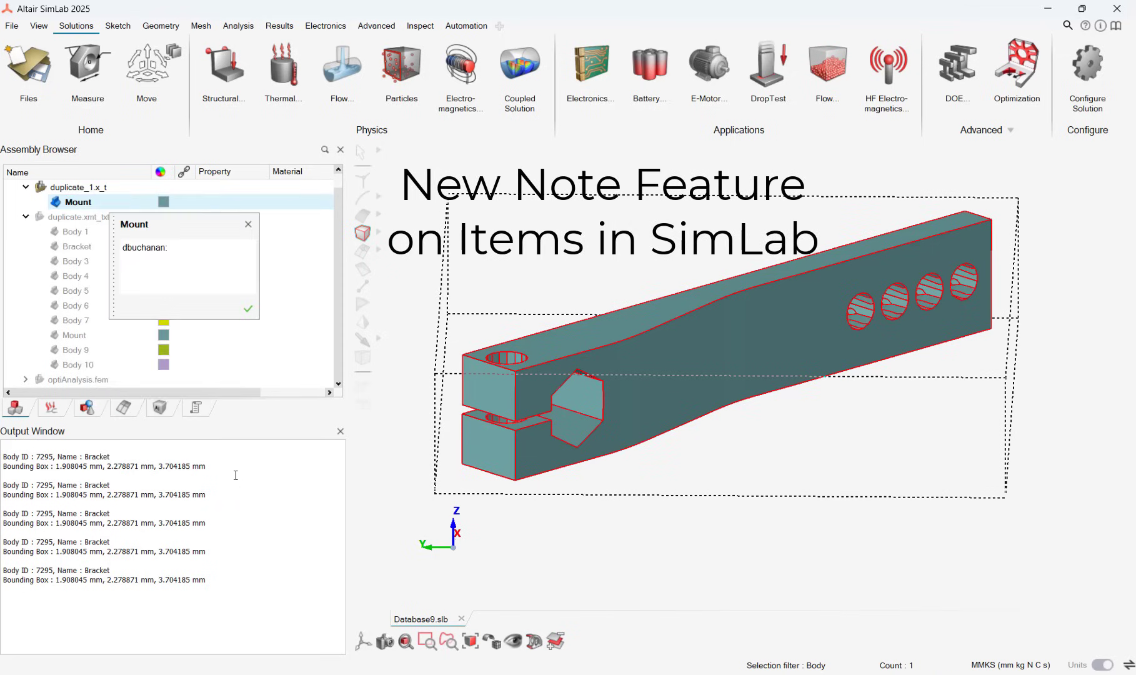
type("Isolated Par")
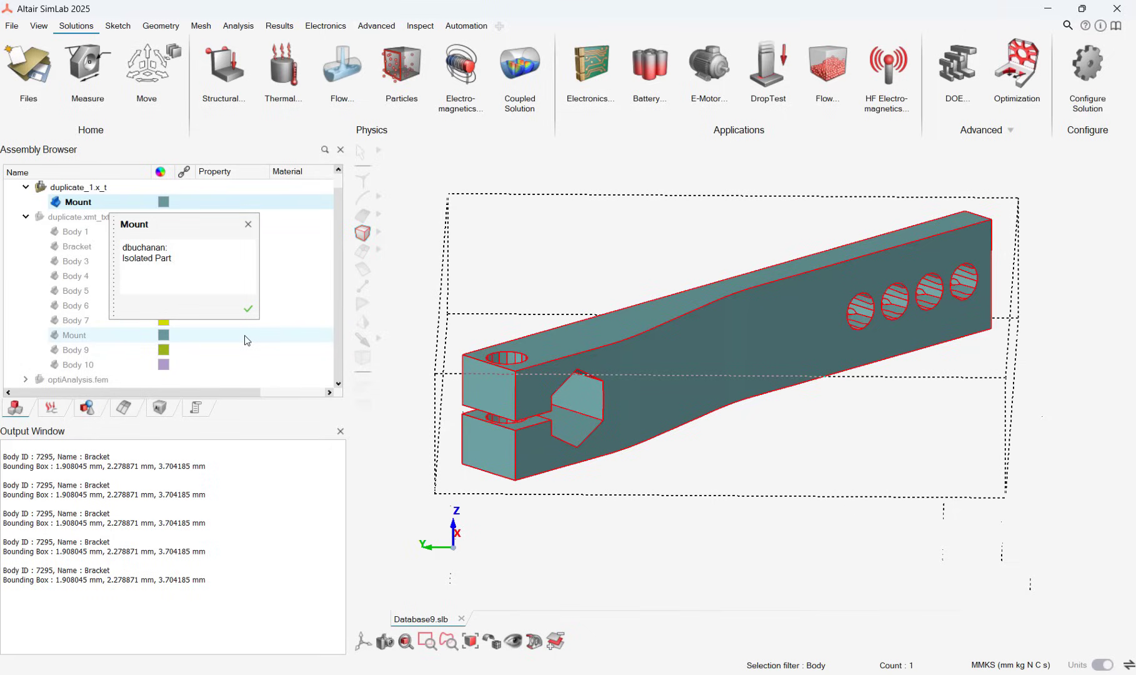
type("to run a")
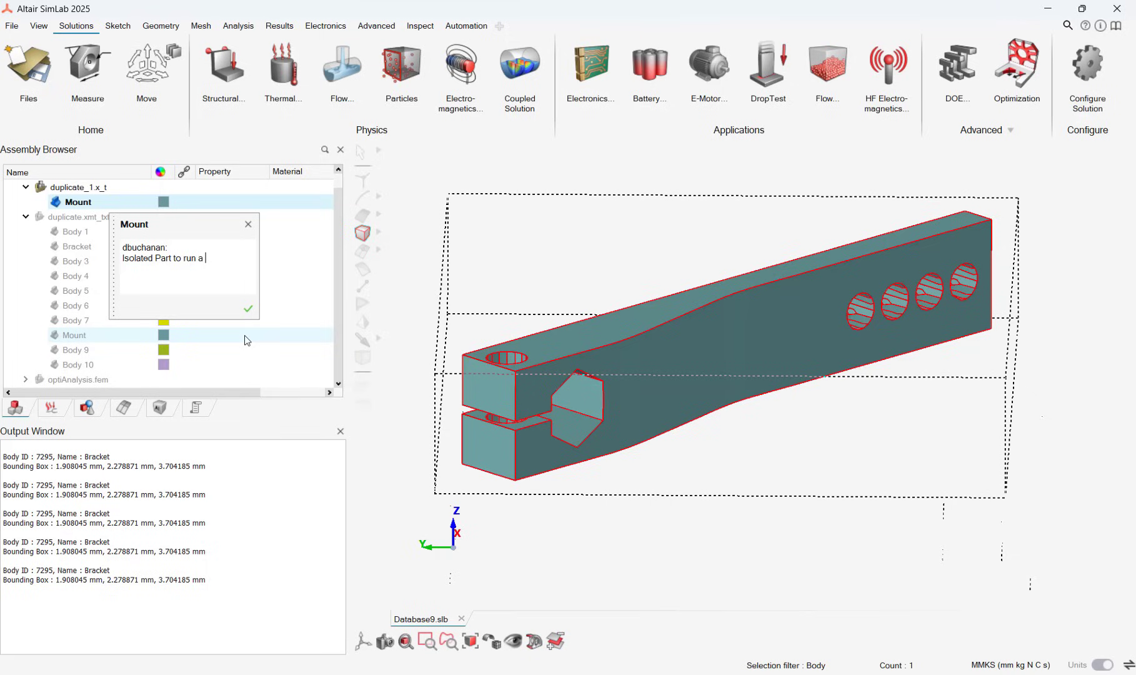
type("simulation with fine density")
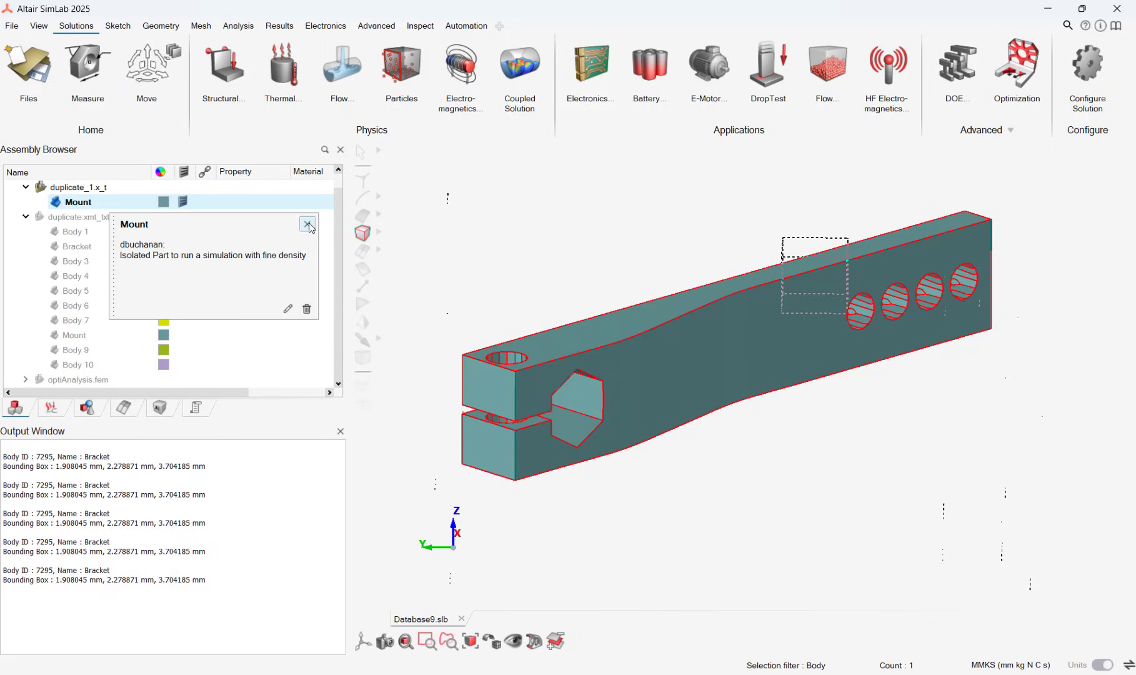
left_click(307, 223)
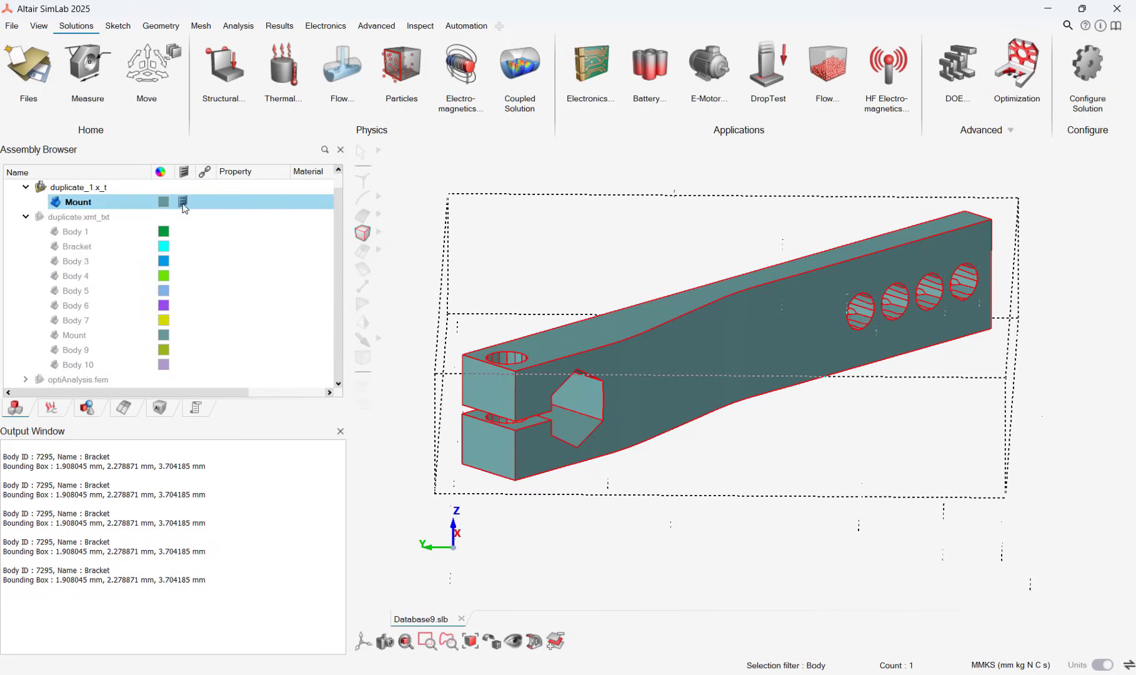
- Show optiAnalysis.fem, review its von Mises contour with mesh edges toggled, then hide the contour
left_click(183, 202)
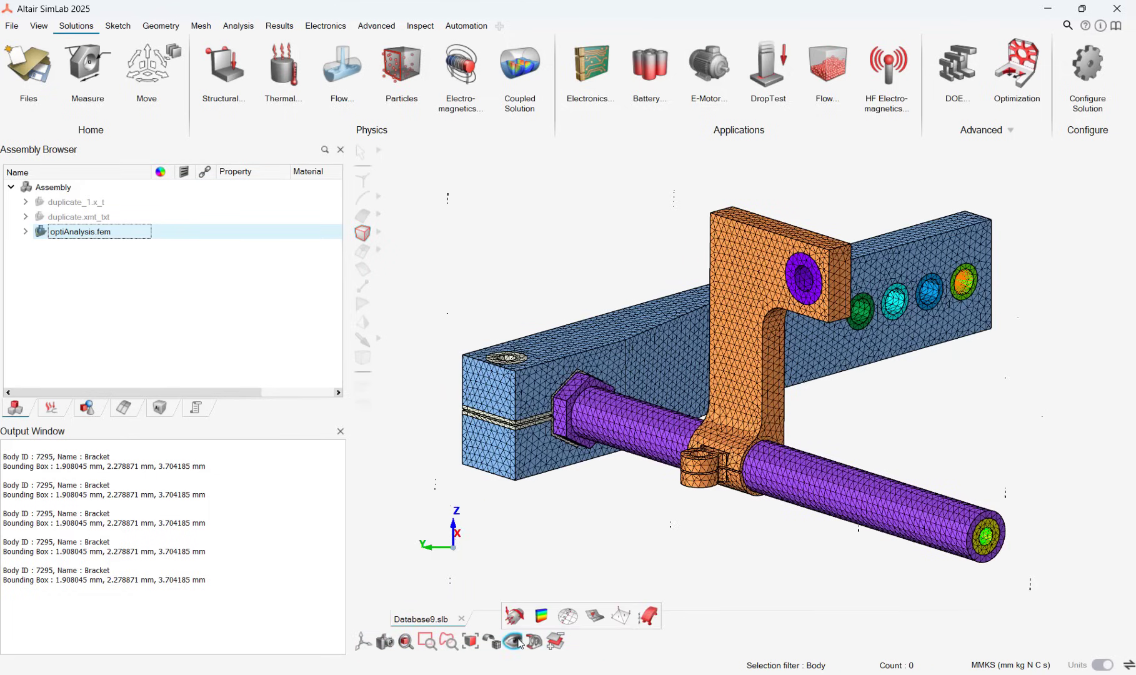
left_click(541, 616)
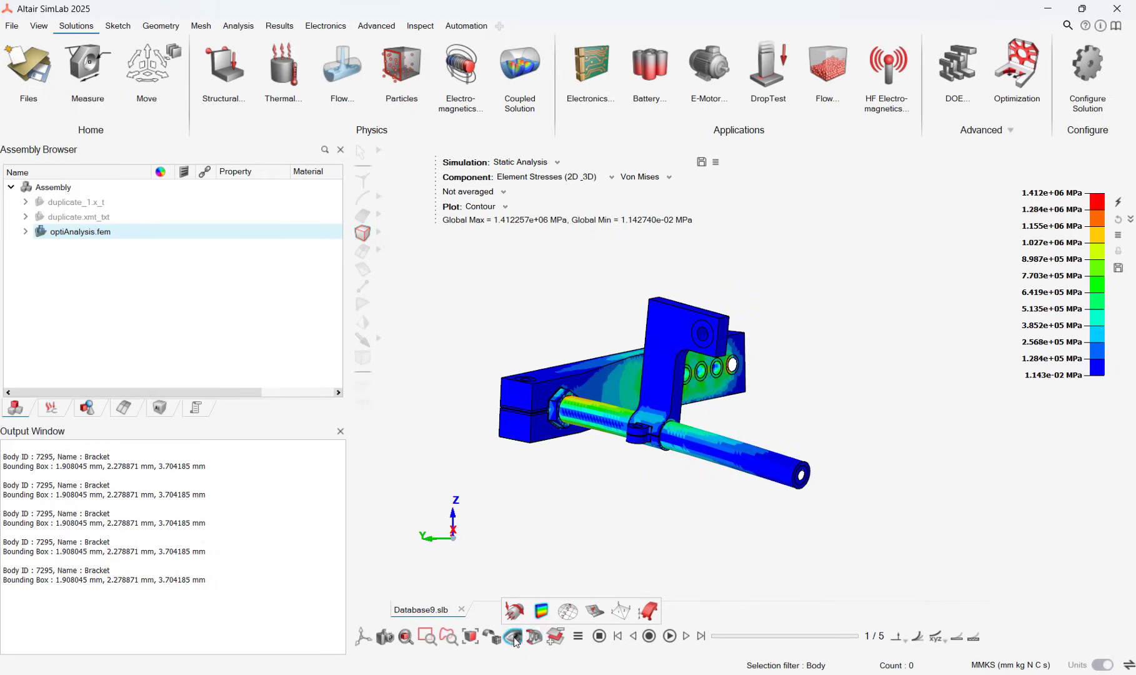
mouse_move(553, 613)
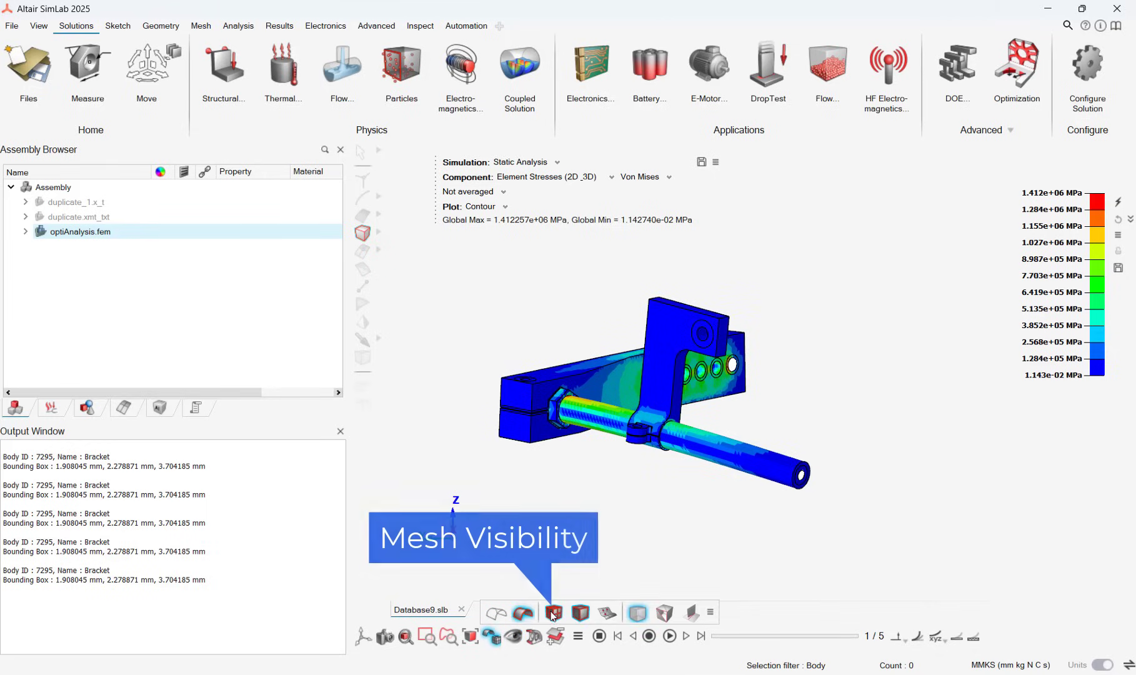
left_click(552, 613)
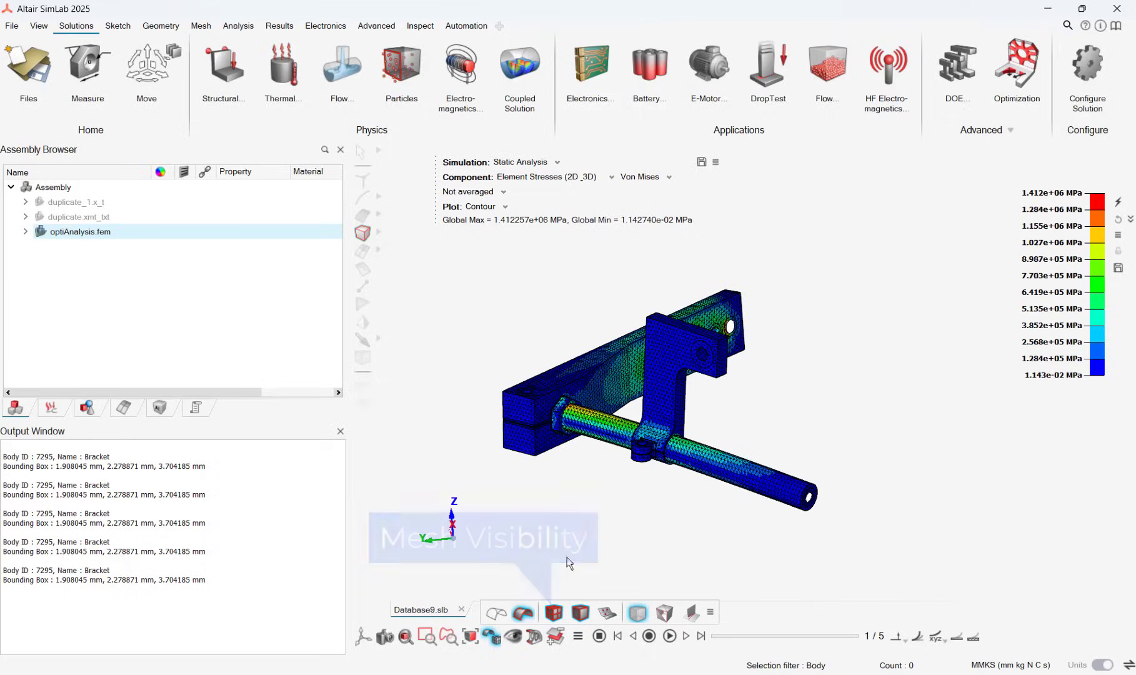
left_click(533, 636)
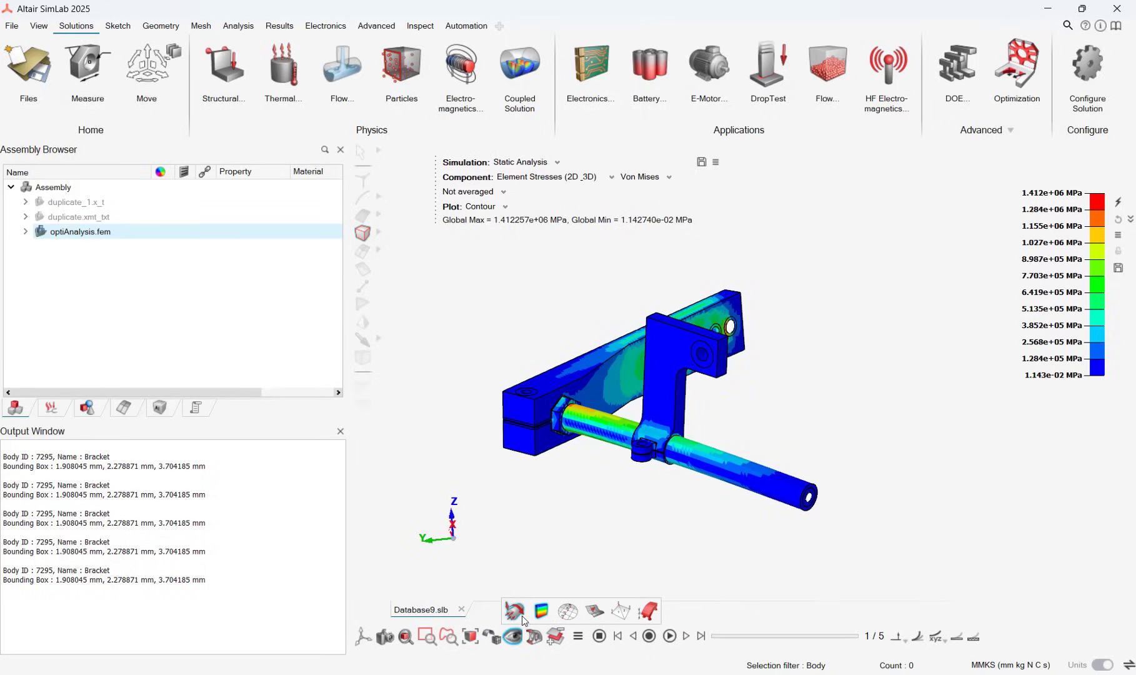
left_click(513, 615)
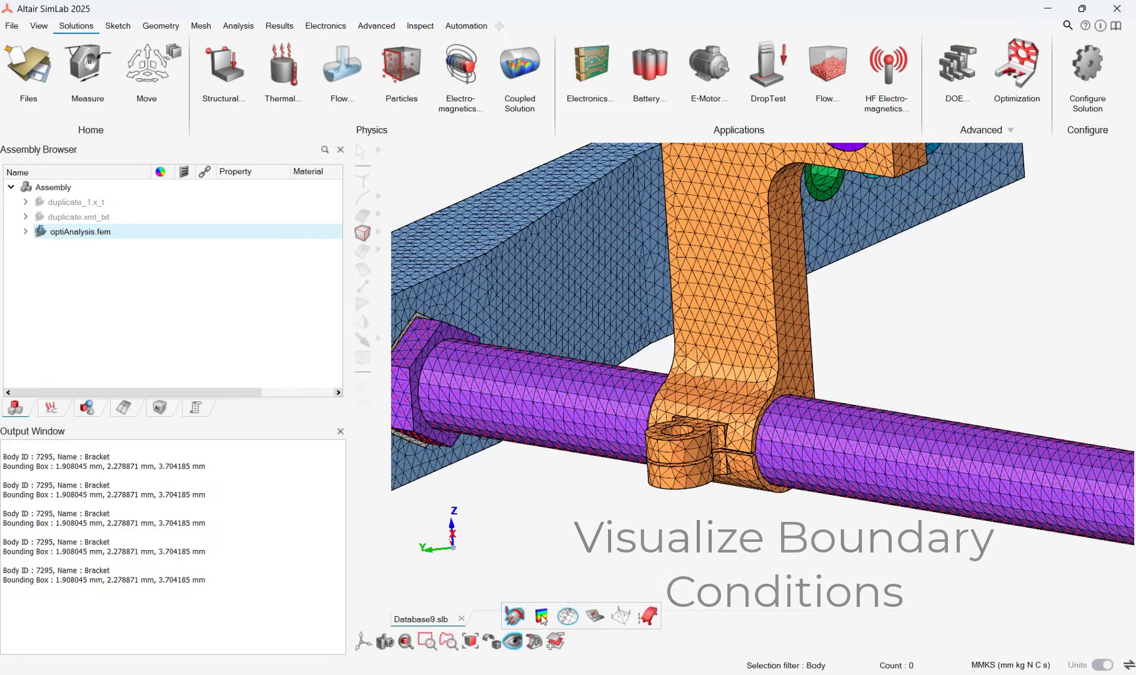
mouse_move(595, 615)
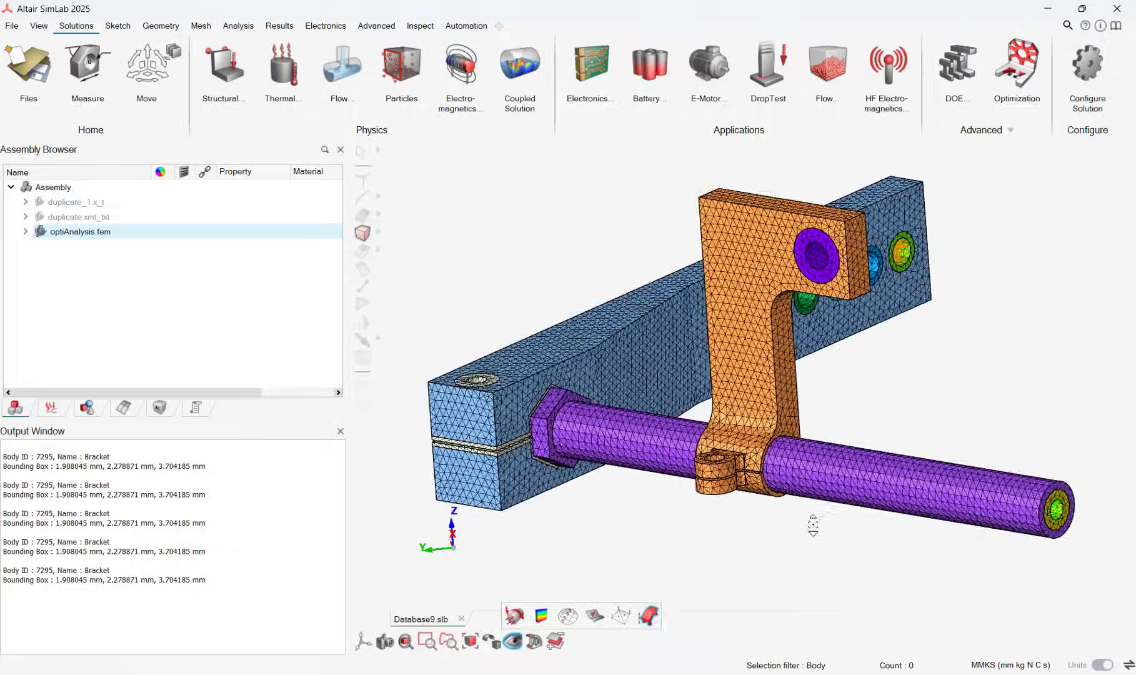
- Show duplicate_1.x_t, hide optiAnalysis.fem, and display the CAD geometry as wireframe
double_click(80, 231)
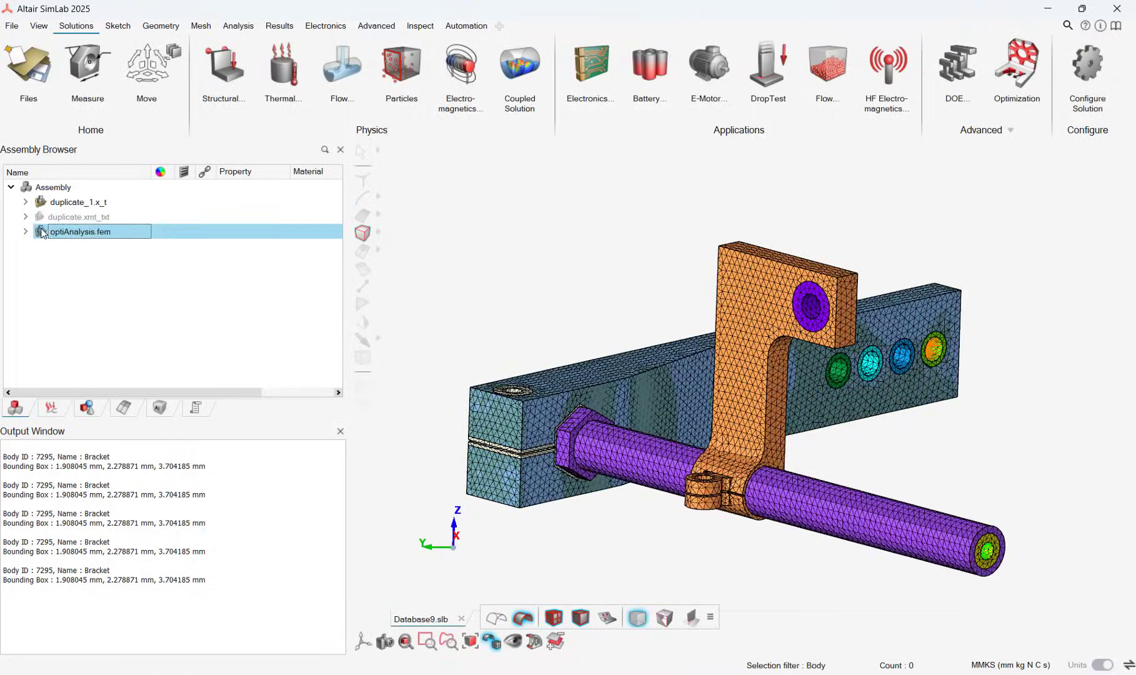
left_click(497, 618)
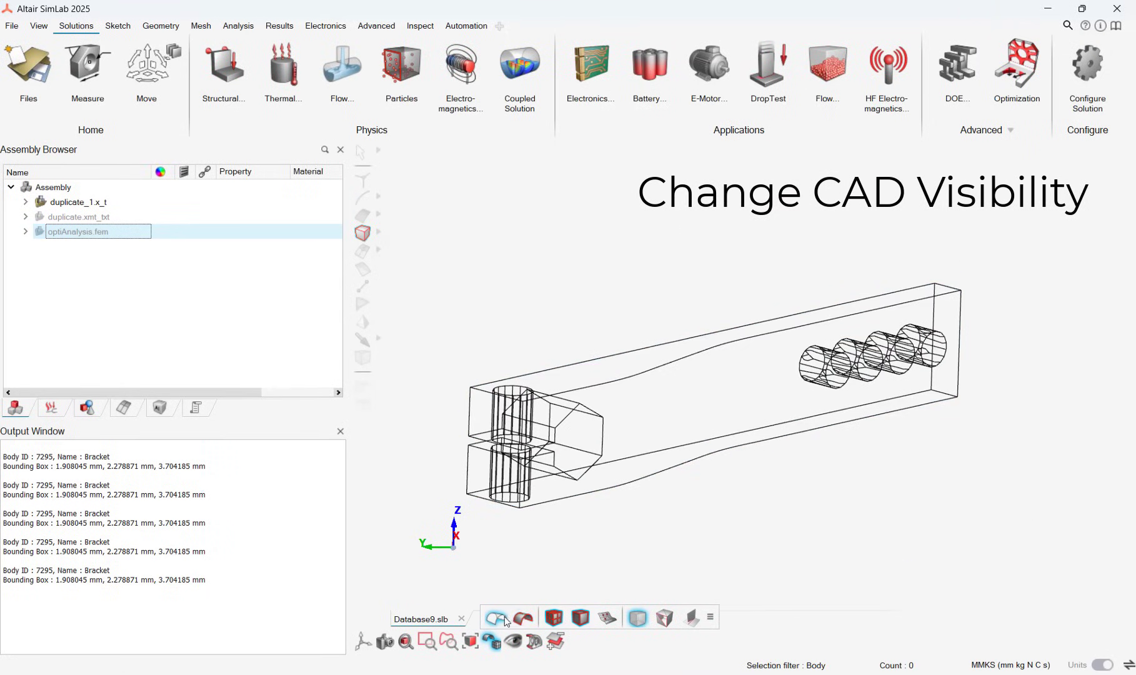
left_click(552, 617)
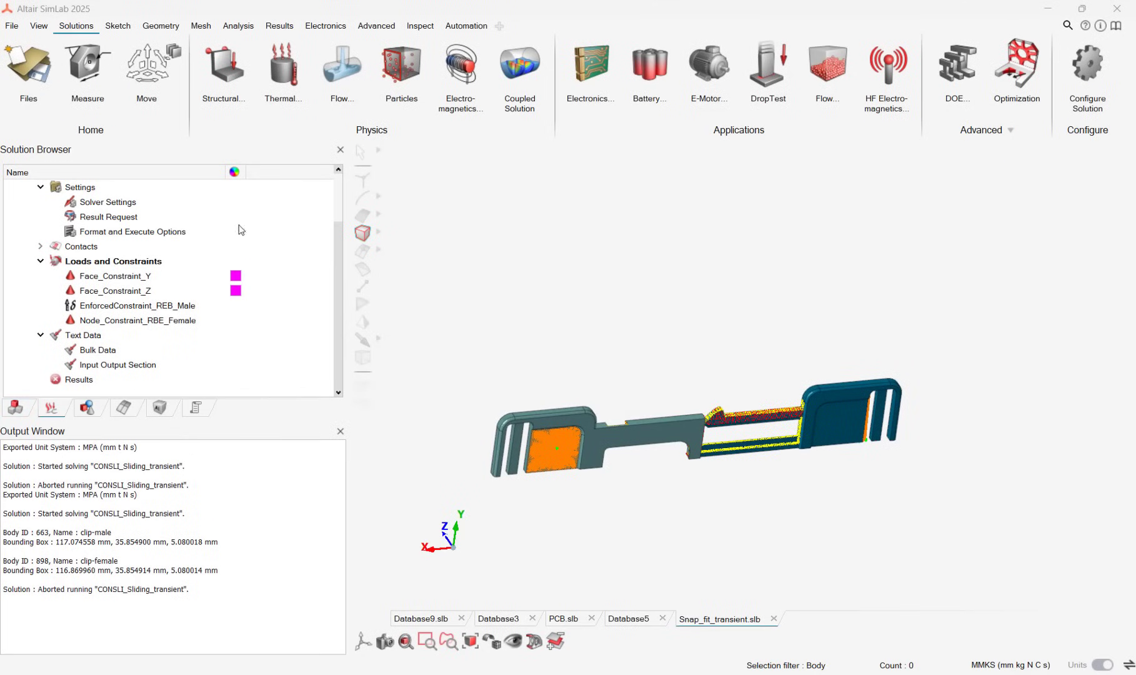
- Set Result Request monitoring to Every Increment and view the running solve's results
double_click(110, 218)
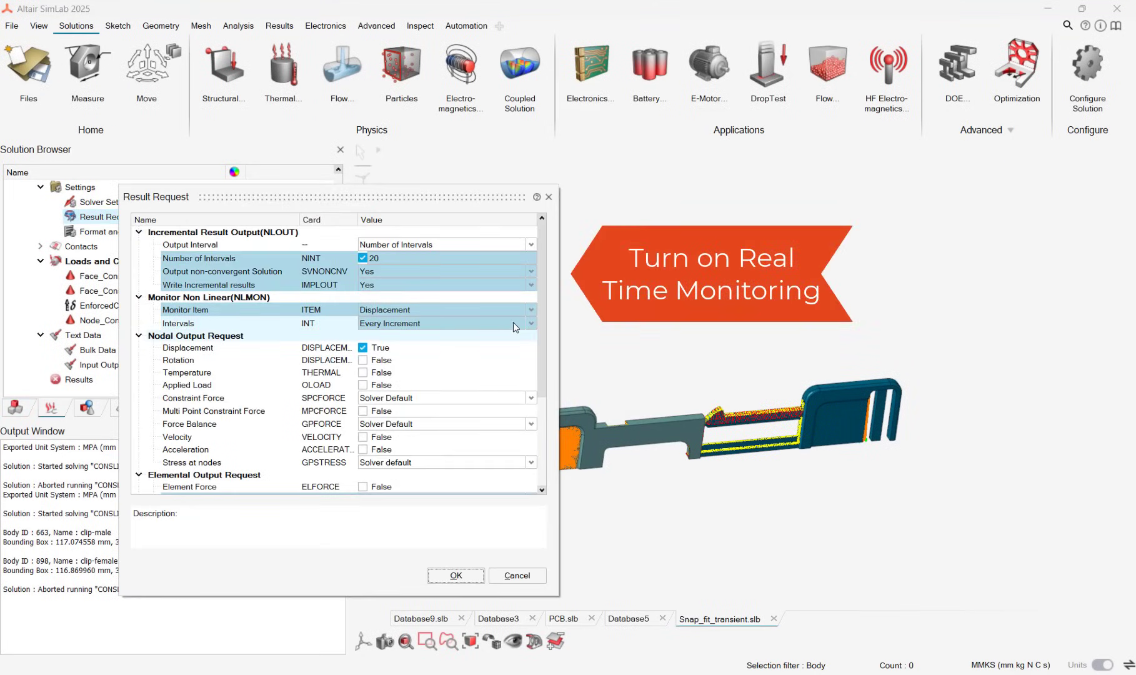
left_click(528, 324)
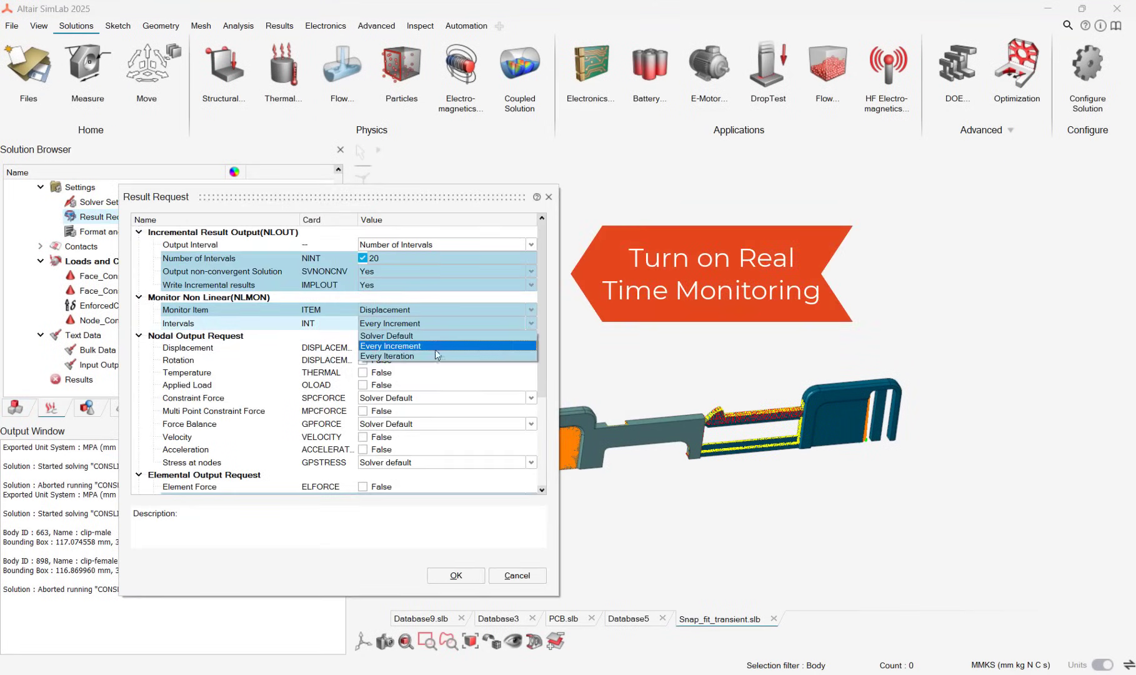
left_click(390, 346)
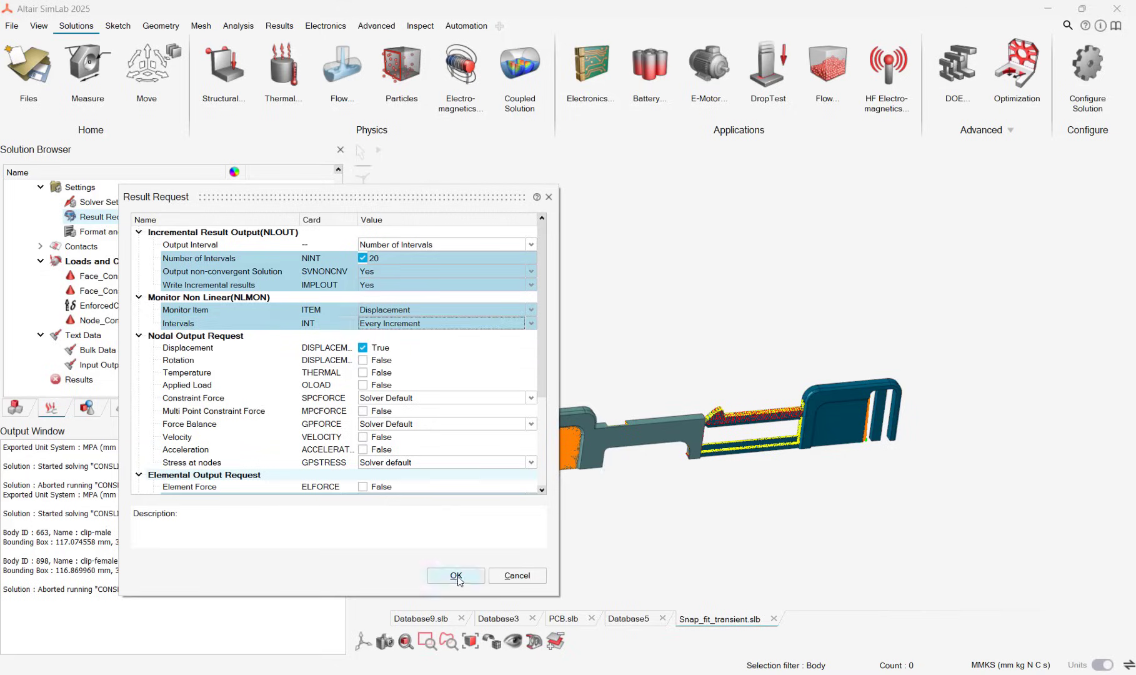
left_click(454, 575)
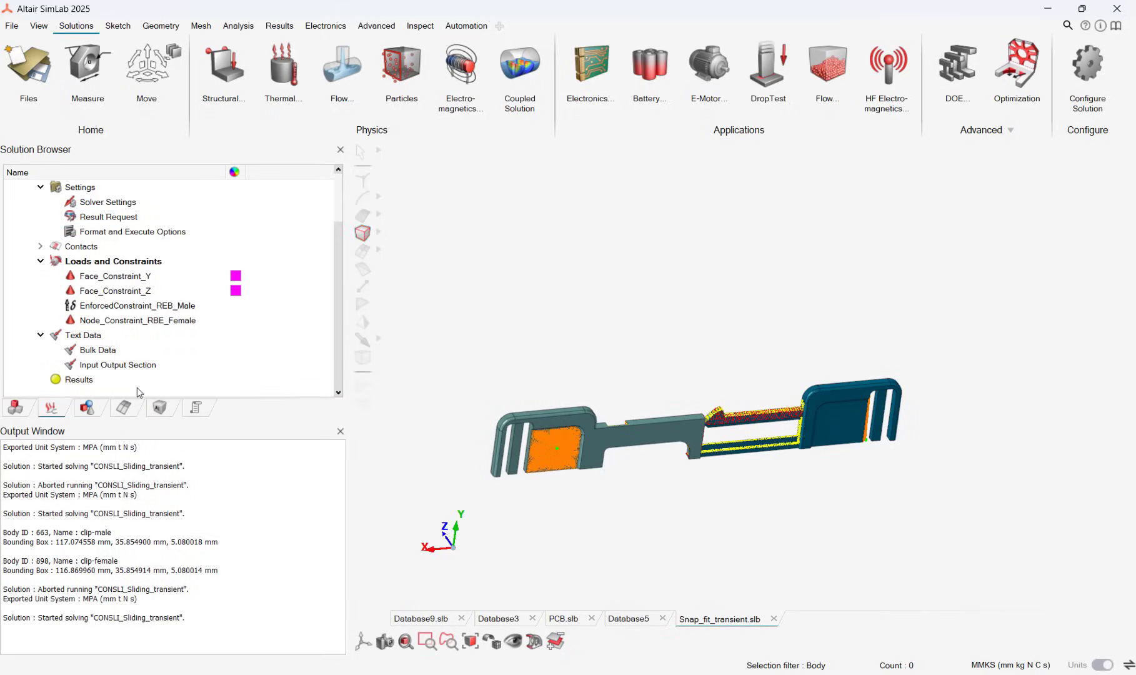
left_click(77, 379)
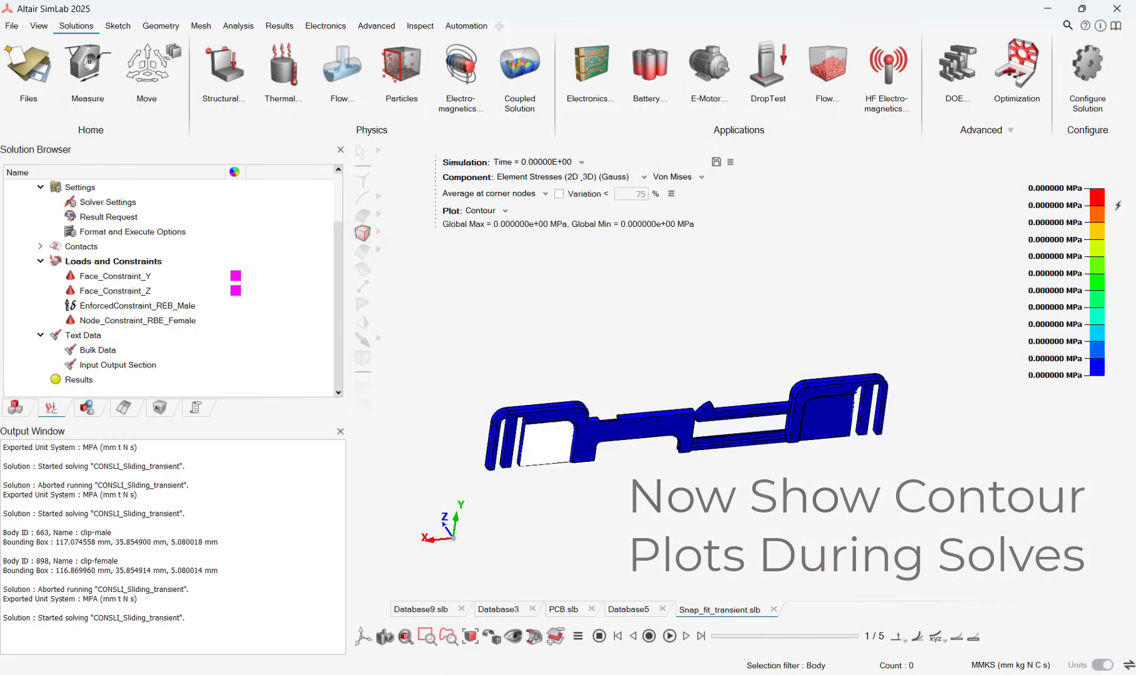
- Select Time = 0 and play the animation to reach time step 5.49944E-02 (3.3647 MPa peak)
left_click(577, 162)
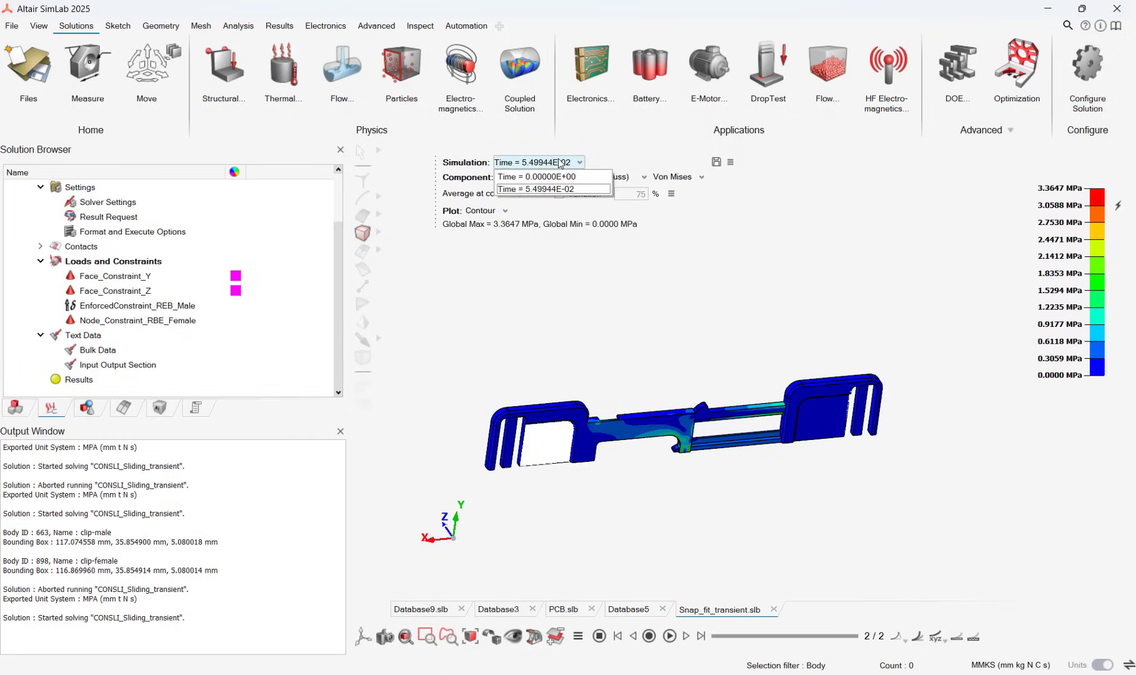
left_click(668, 635)
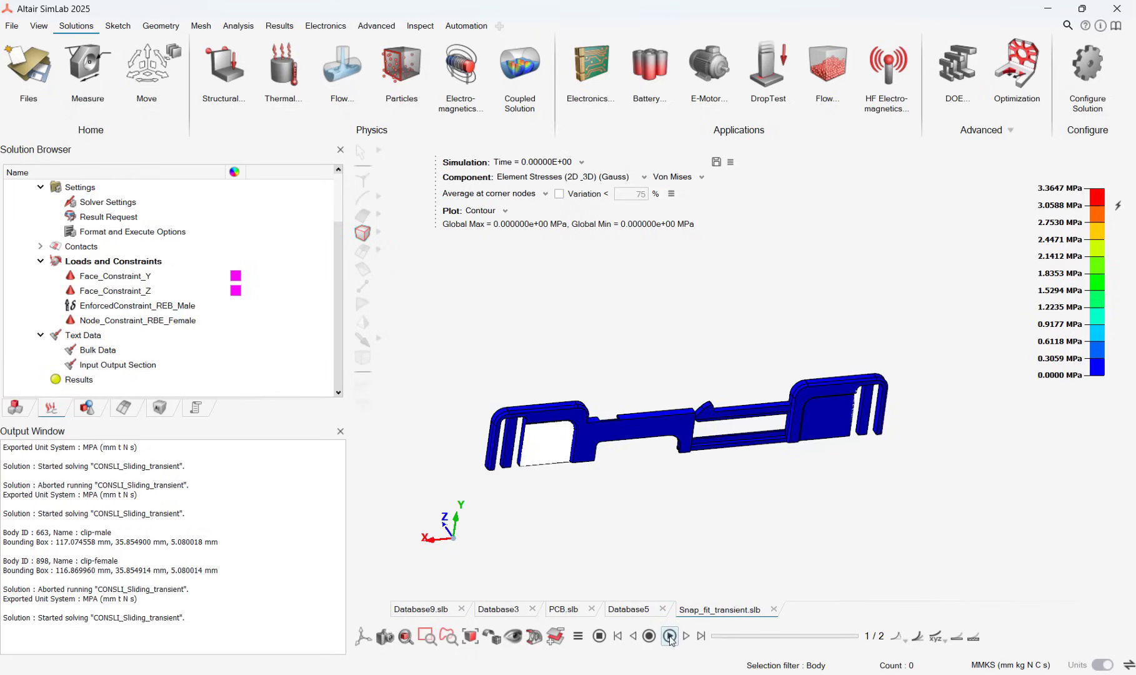
left_click(667, 637)
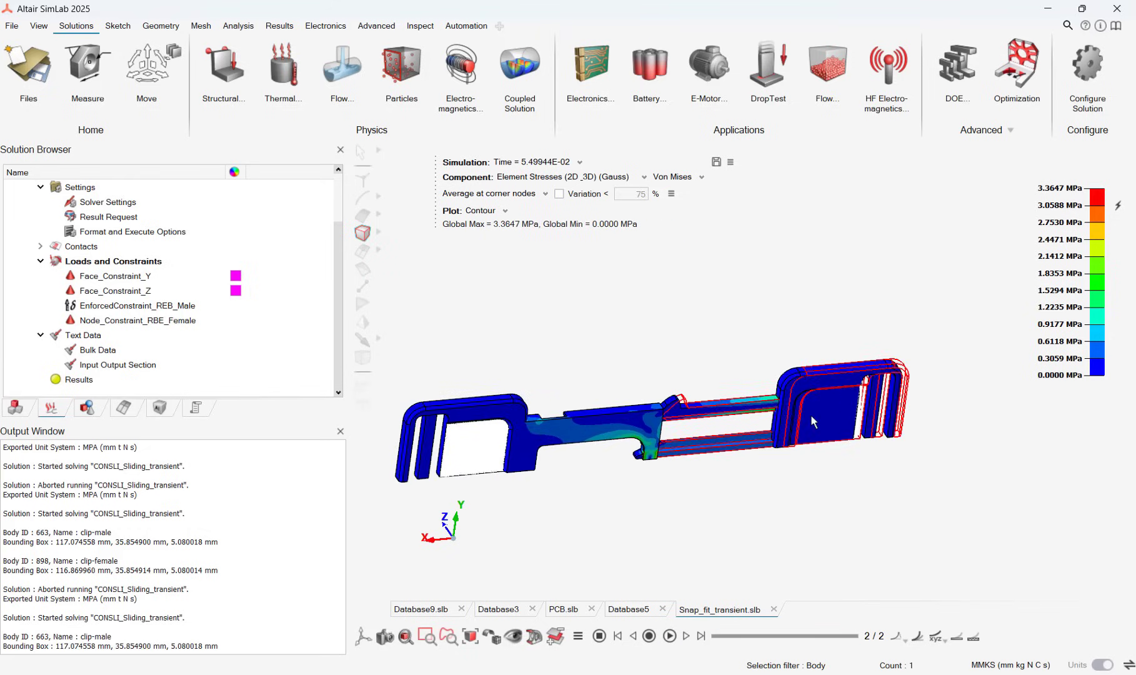
- Apply Invert Transparency on one clip body, then make the remaining body transparent too
right_click(812, 422)
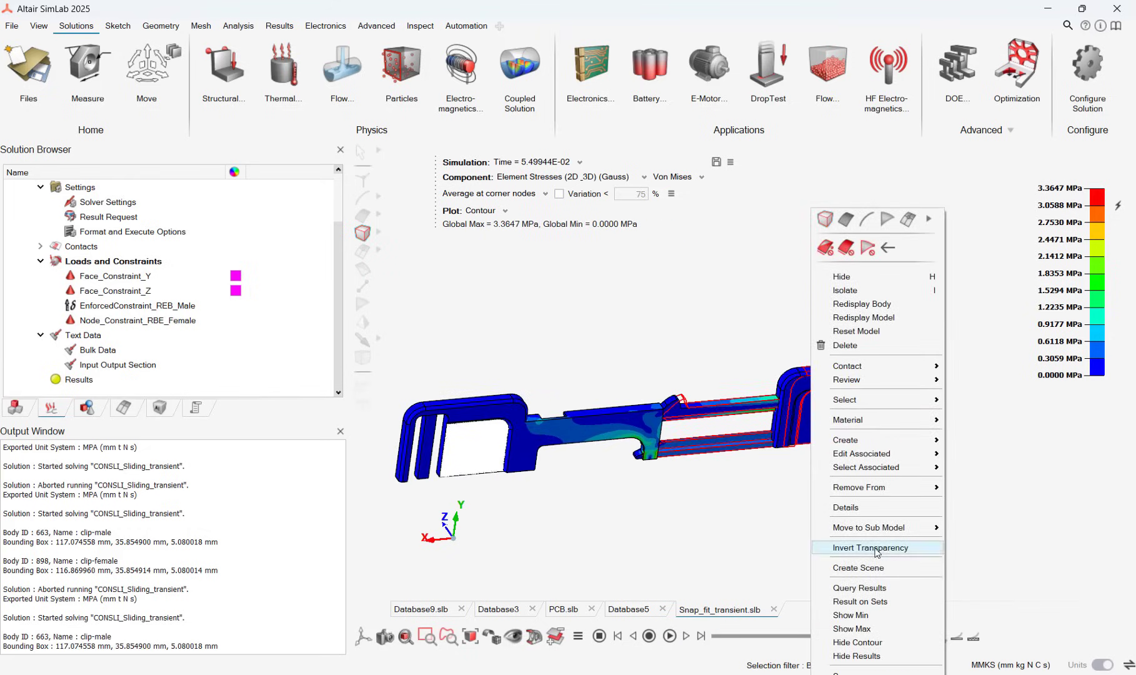
left_click(869, 547)
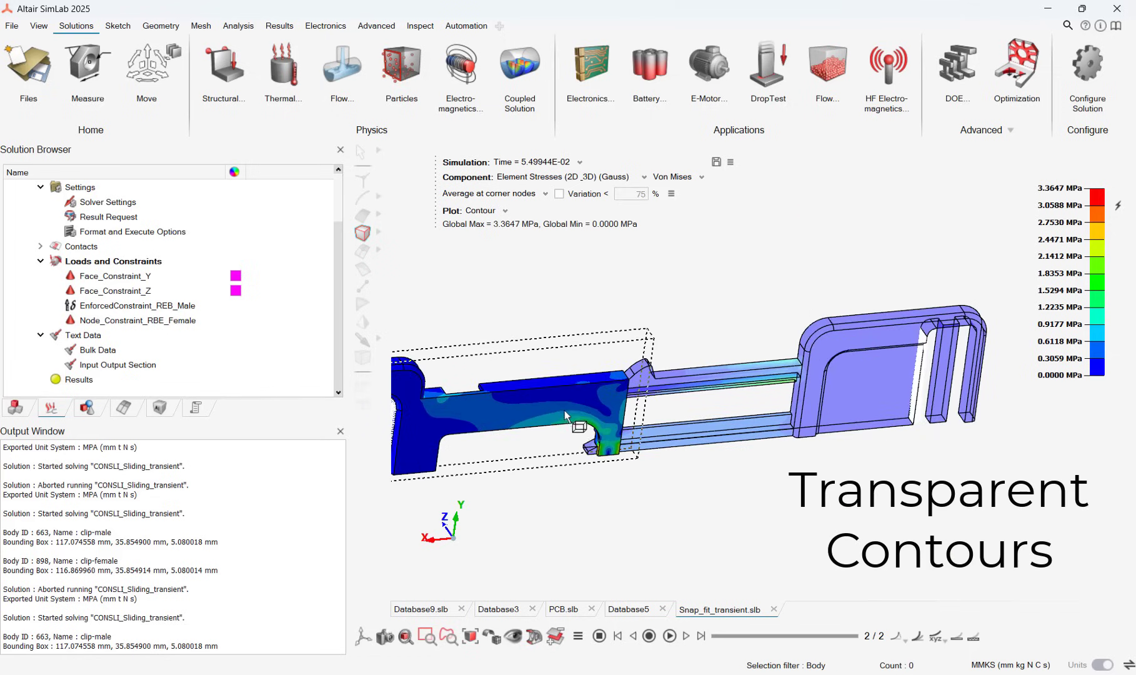
right_click(578, 427)
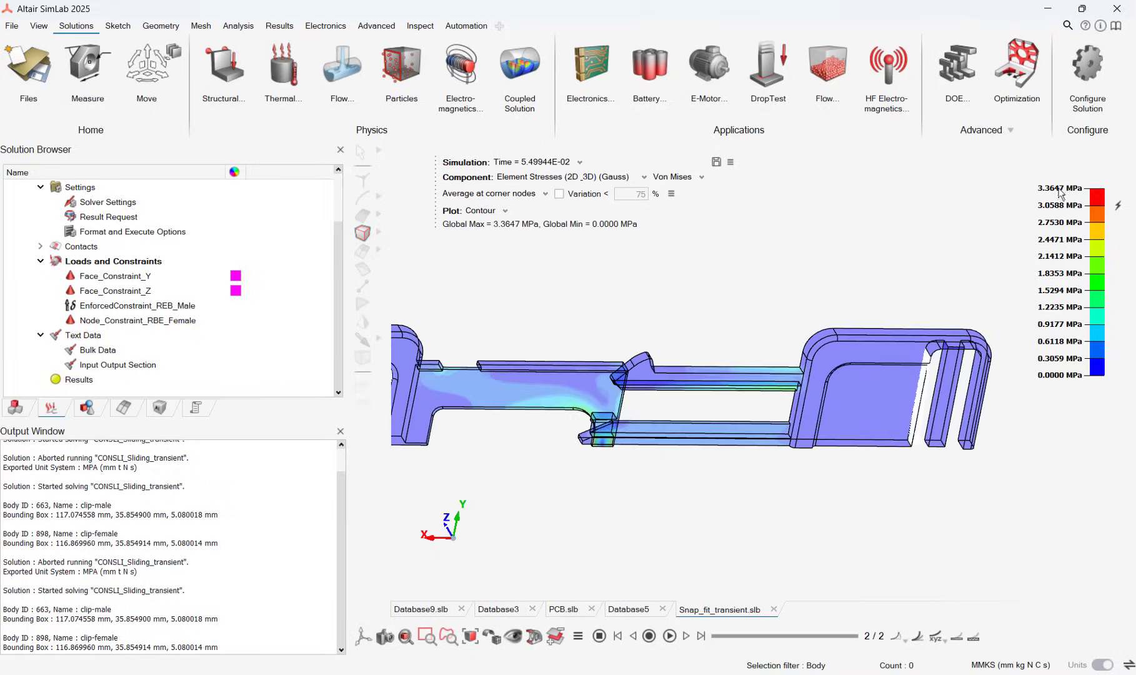
- Change the 1.5294 MPa legend value to 0.8 MPa so lower bands start at 0.1600 MPa
double_click(1056, 207)
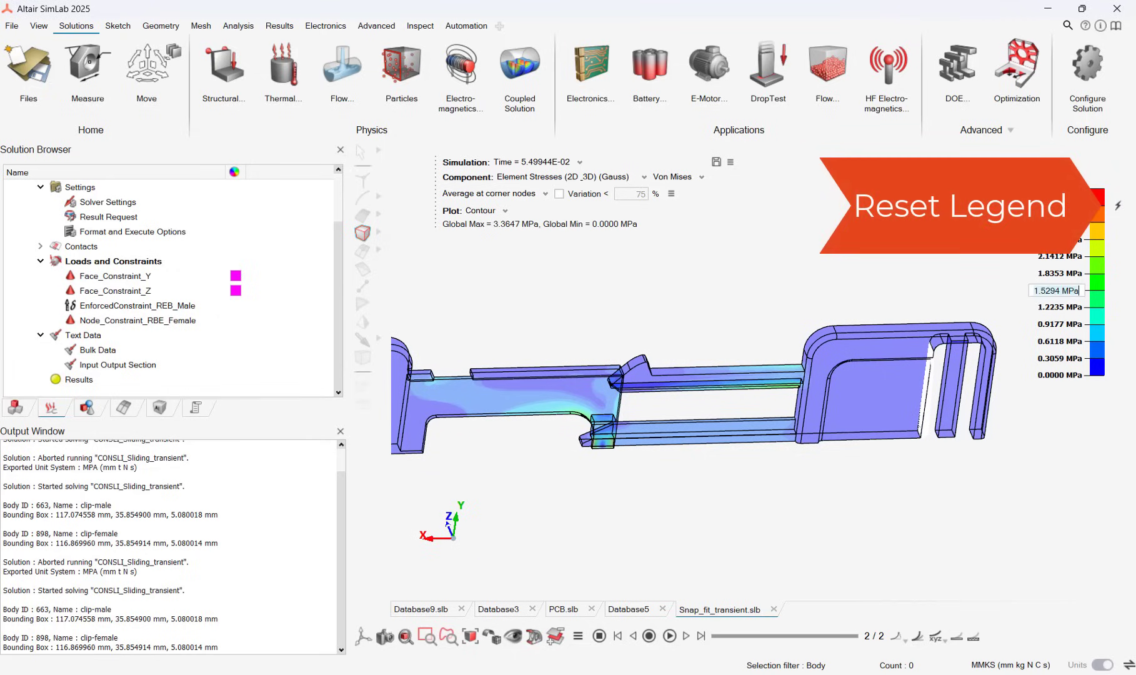
left_click(959, 206)
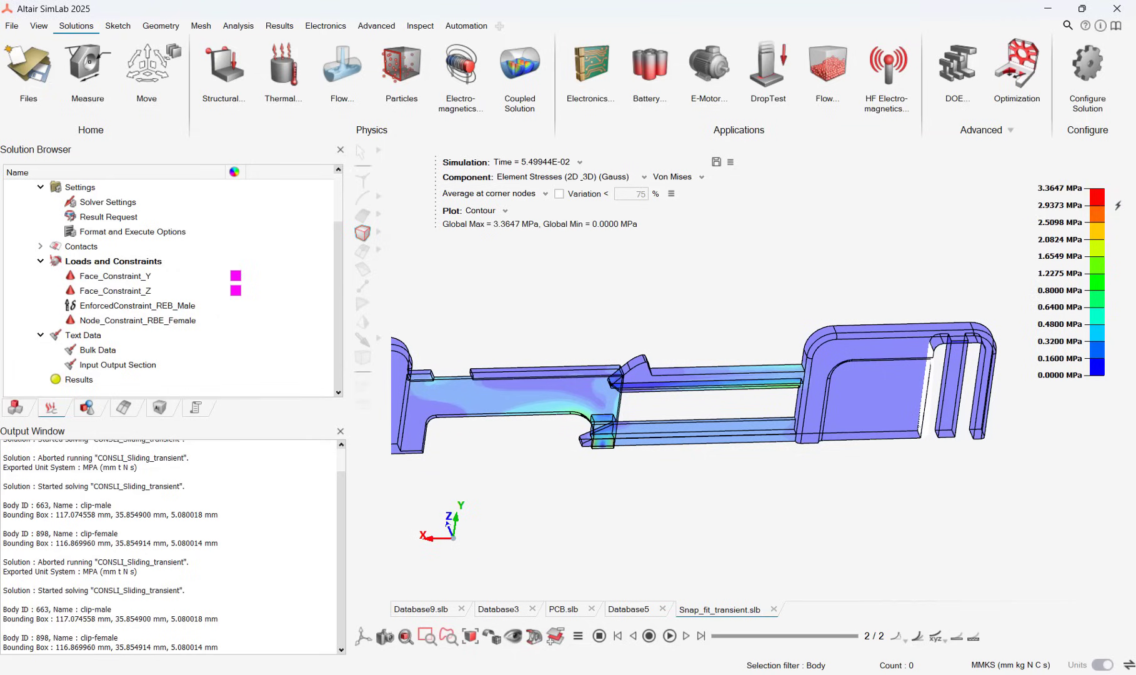